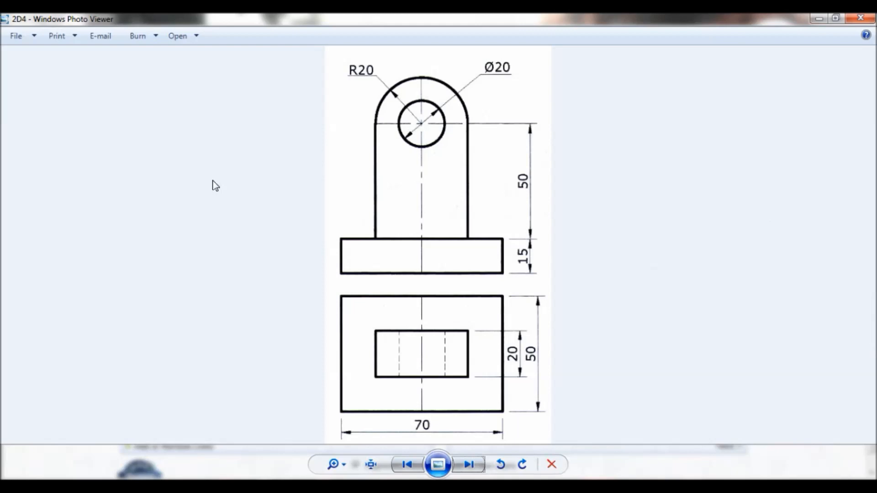
pyautogui.moveTo(554, 235)
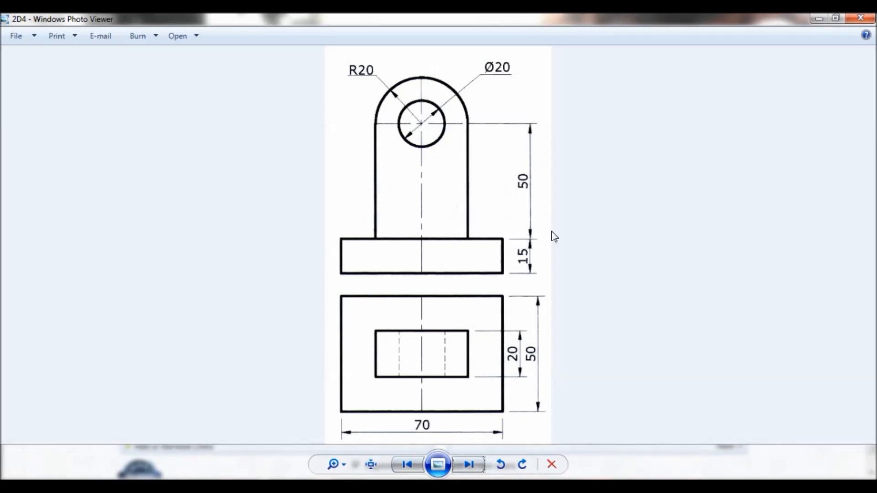
pyautogui.moveTo(572, 354)
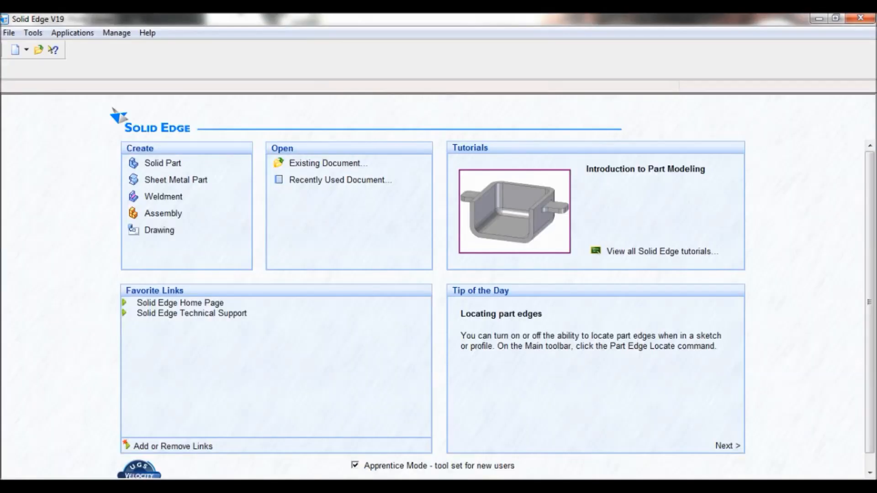
pyautogui.moveTo(163, 174)
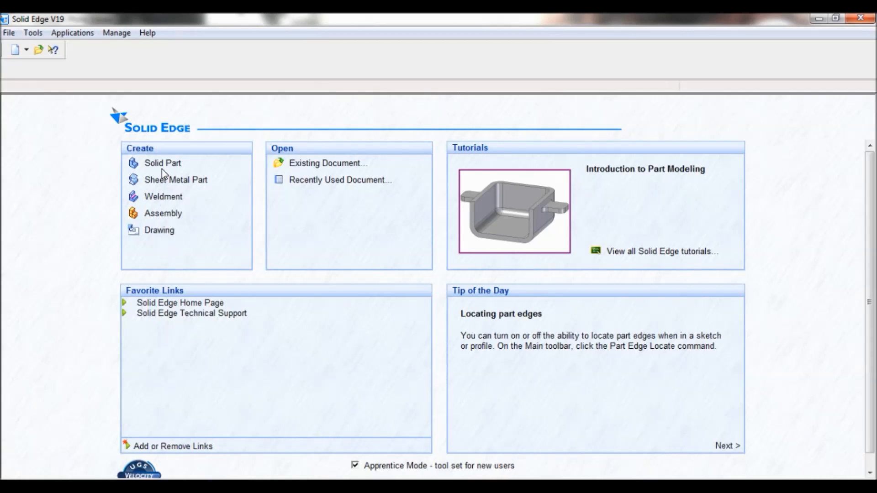
# Step: Create a new solid part and view its reference planes from the iso direction
pyautogui.click(162, 163)
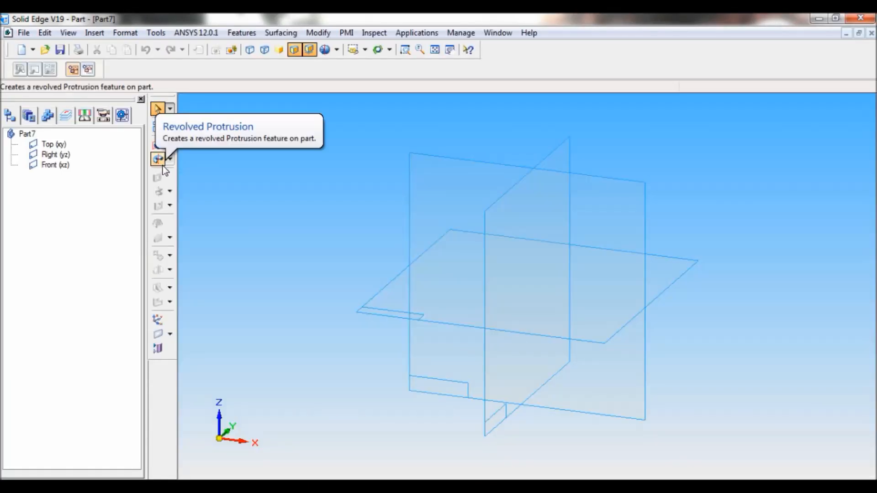
pyautogui.moveTo(353, 49)
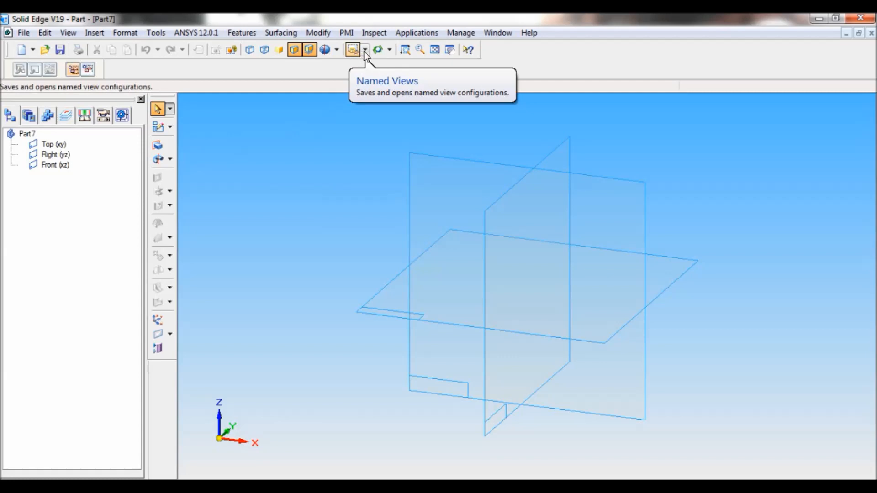
pyautogui.click(364, 50)
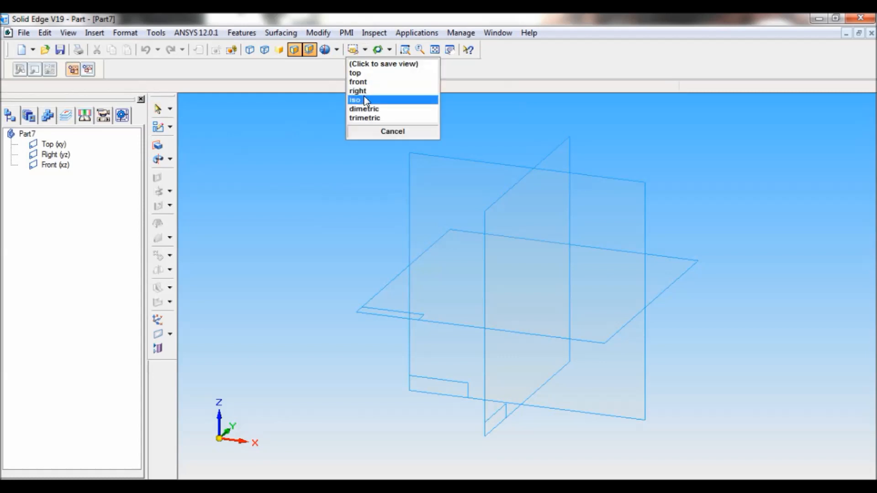
pyautogui.click(354, 100)
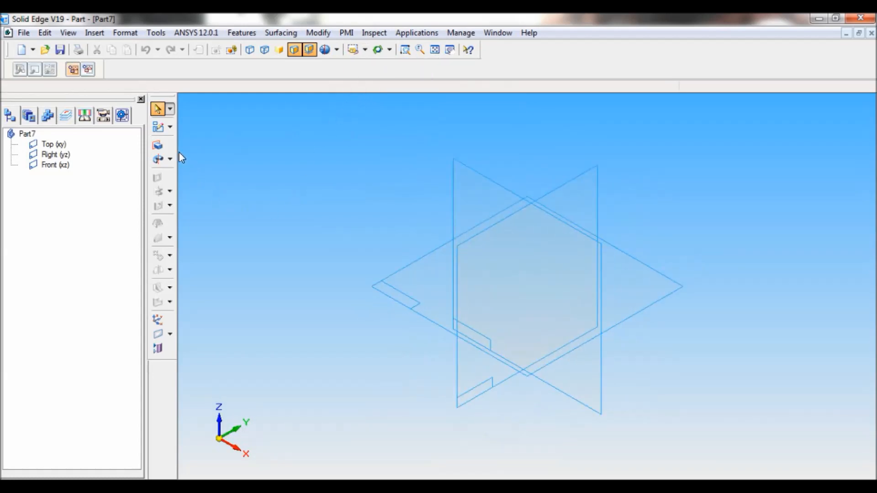
# Step: Sketch a 70 × 50 protrusion rectangle on the Top plane, centred with 35 and 25 offsets
pyautogui.click(157, 145)
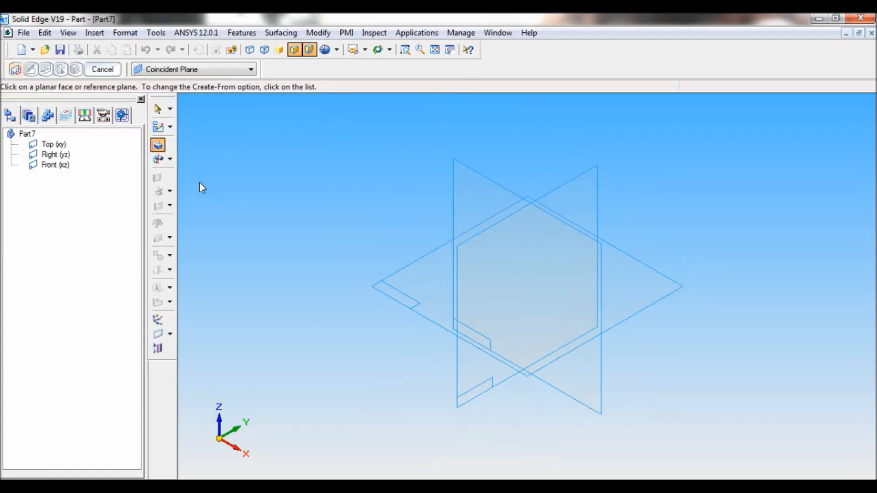
pyautogui.moveTo(408, 271)
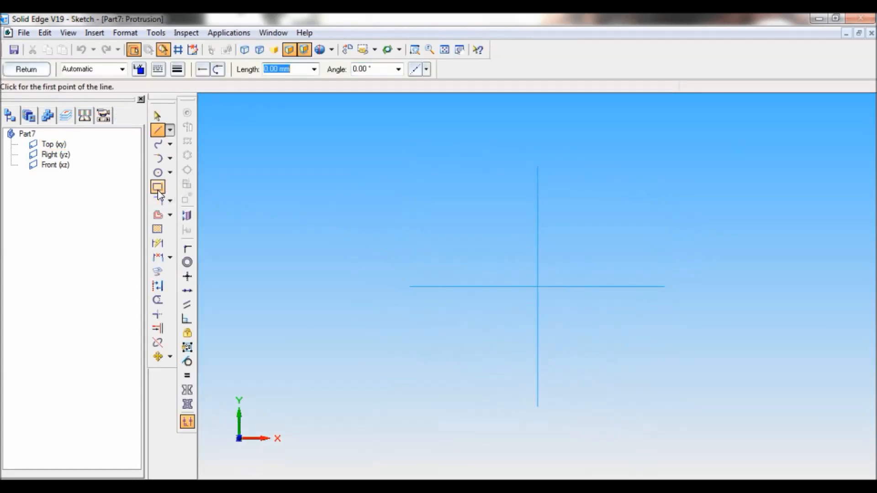
pyautogui.click(157, 186)
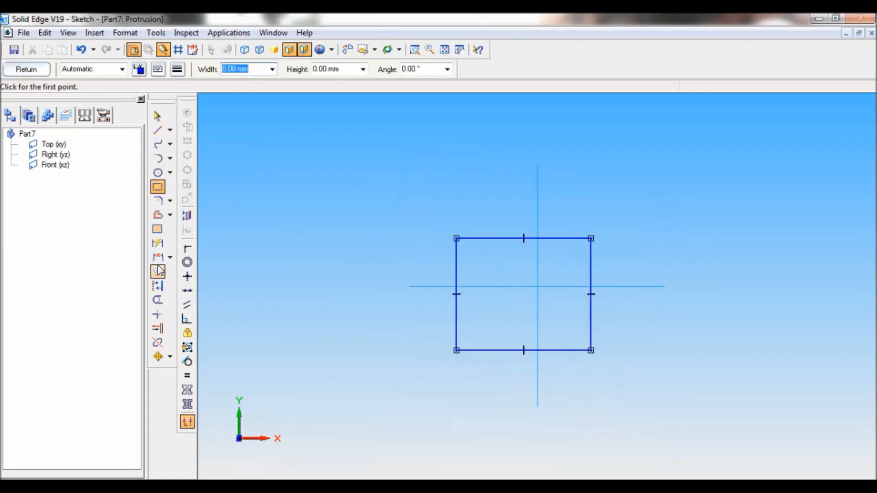
pyautogui.click(159, 243)
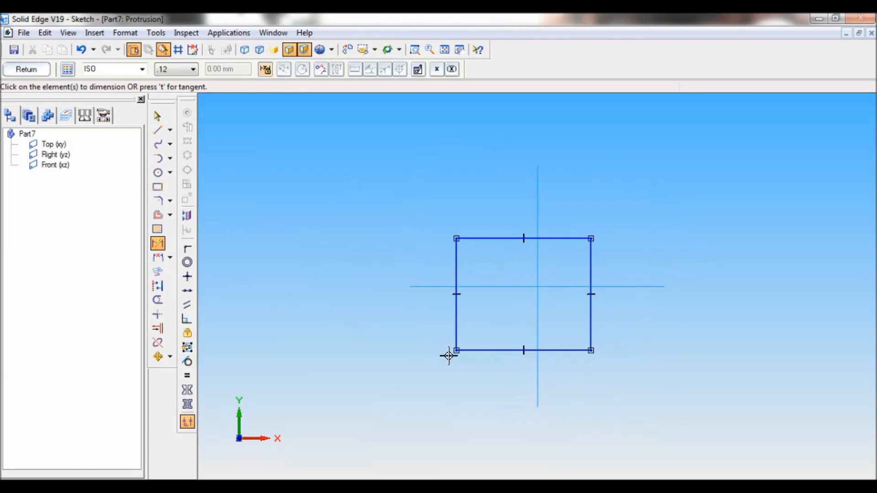
pyautogui.click(523, 351)
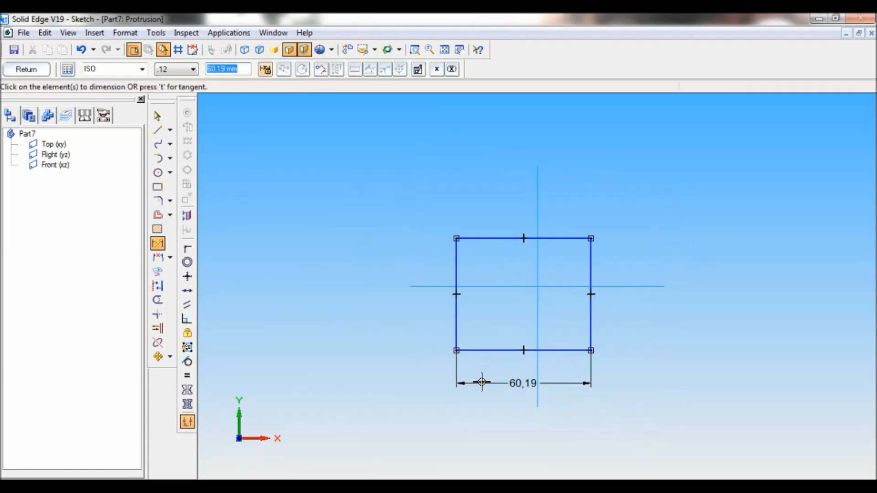
pyautogui.write('70')
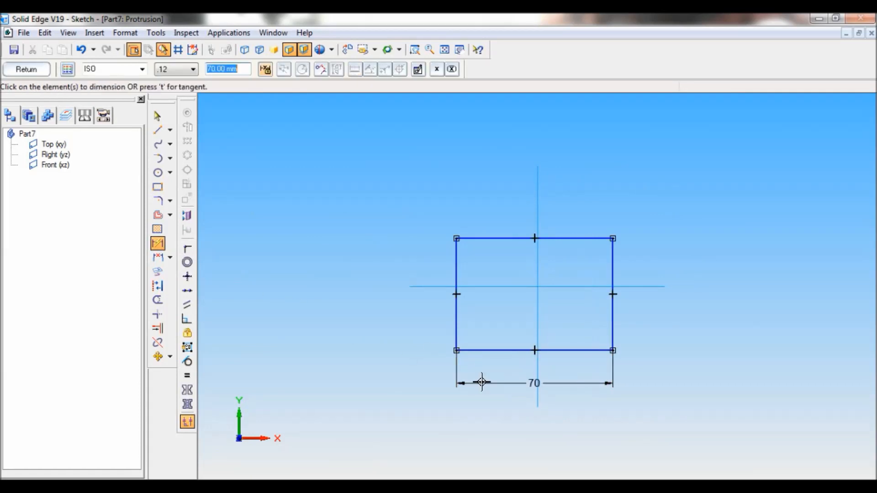
pyautogui.click(612, 293)
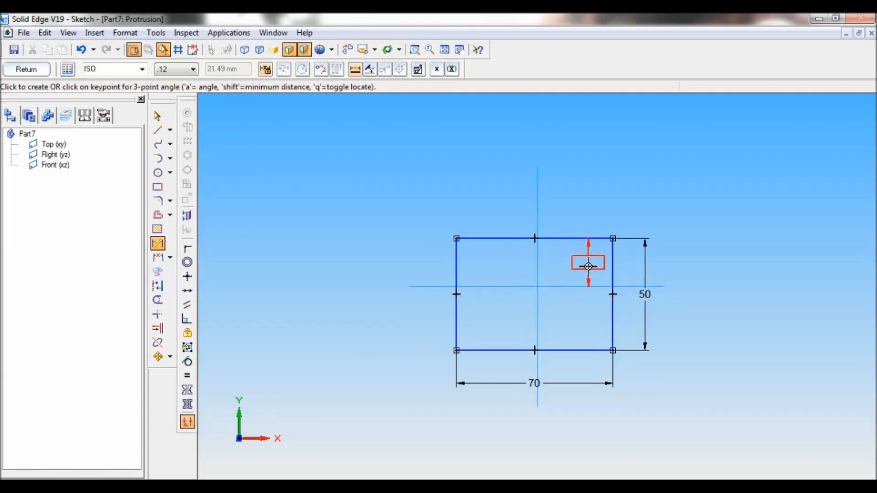
pyautogui.click(588, 266)
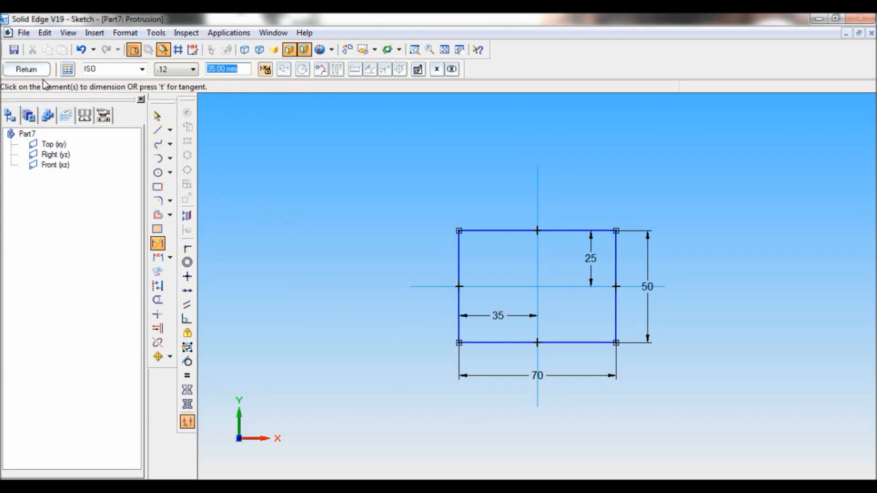
pyautogui.click(26, 68)
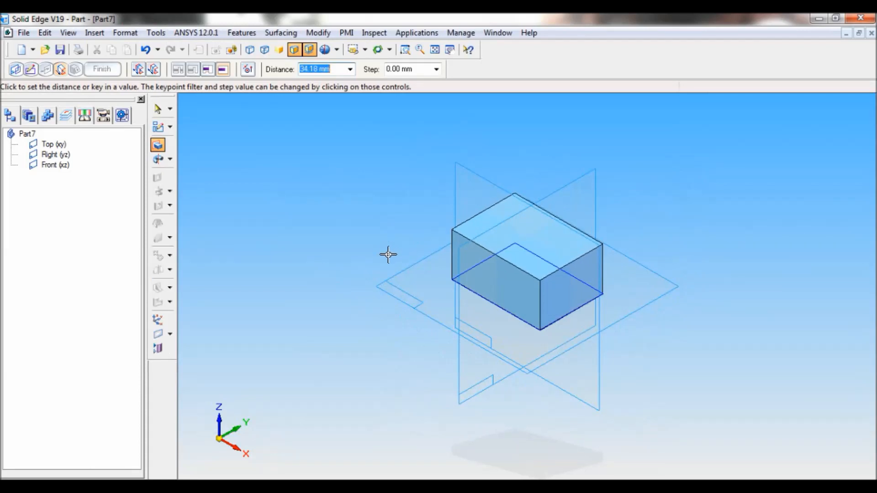
# Step: Extrude the base rectangle 15 mm and finish Protrusion 1
pyautogui.write('15')
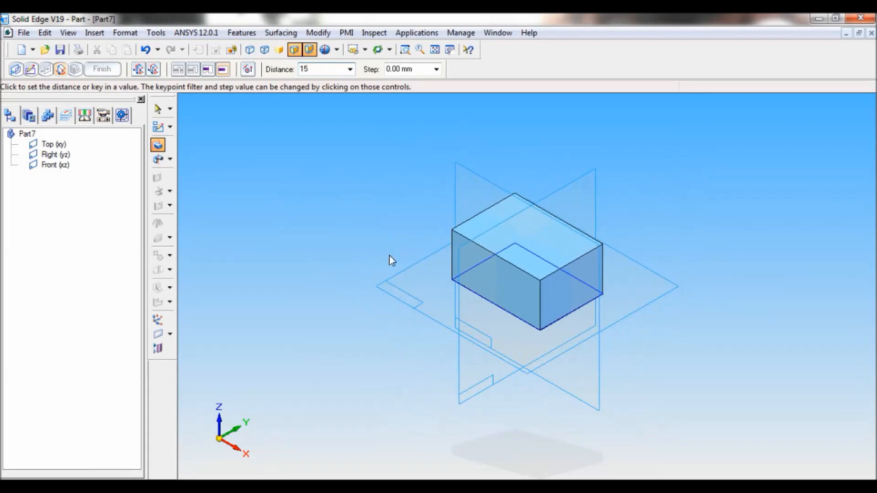
pyautogui.click(101, 68)
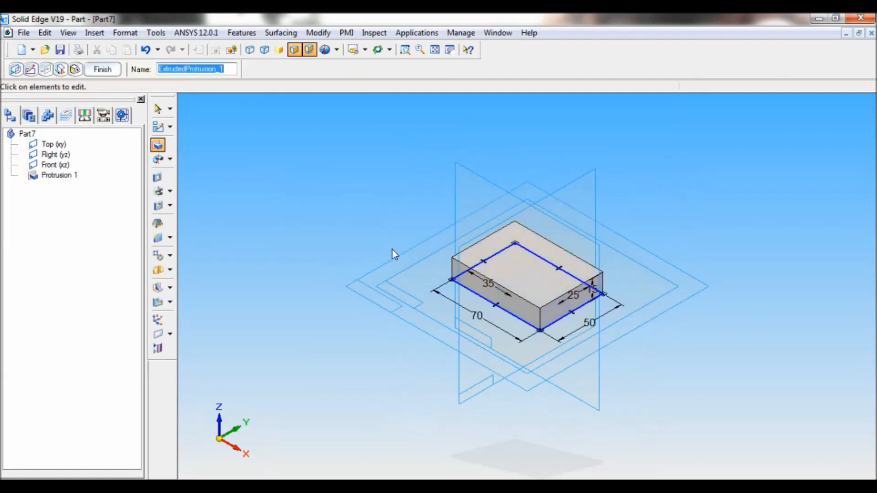
pyautogui.click(102, 68)
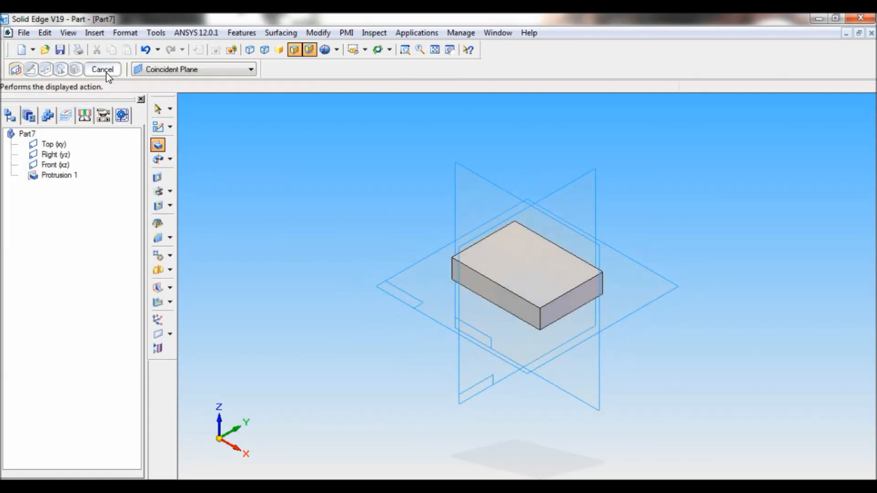
pyautogui.click(102, 68)
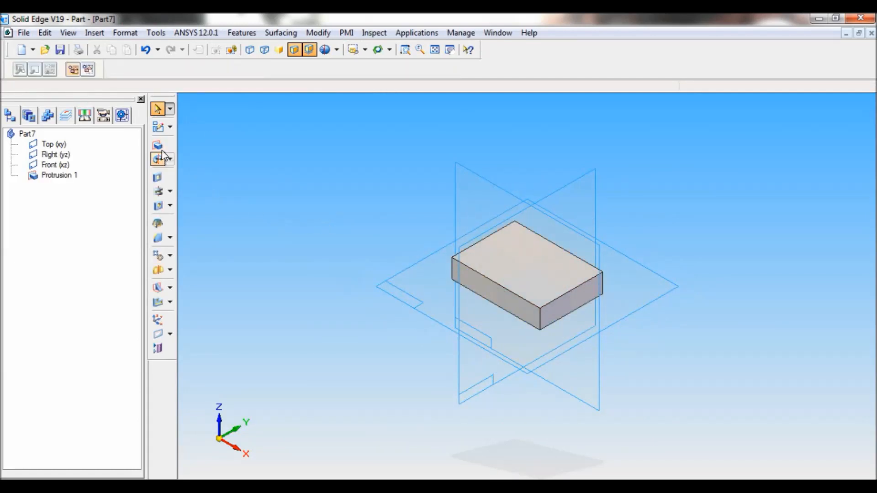
# Step: Sketch a 40 wide, 50 high rectangle on the Front plane, 20 from centre, for Protrusion 2
pyautogui.click(158, 159)
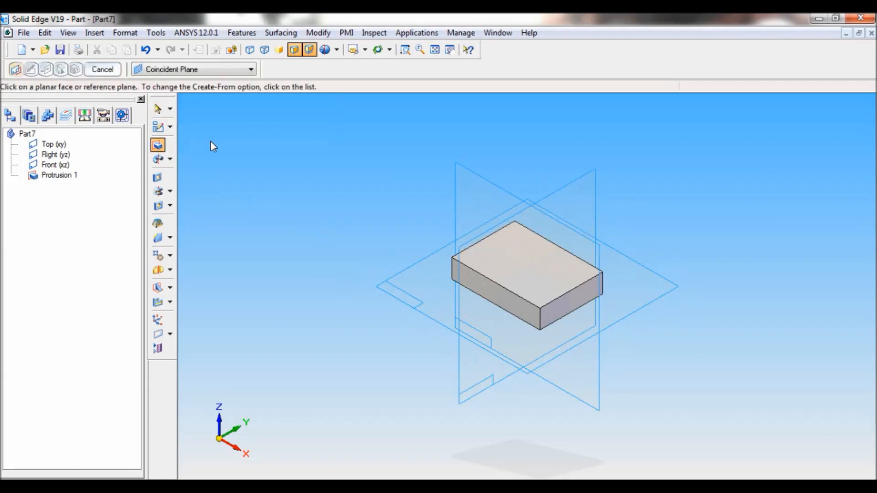
pyautogui.moveTo(473, 178)
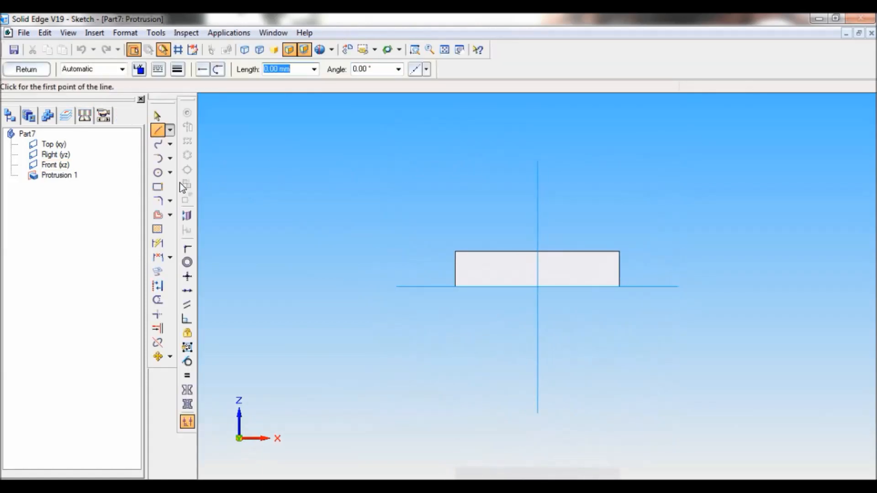
pyautogui.click(157, 186)
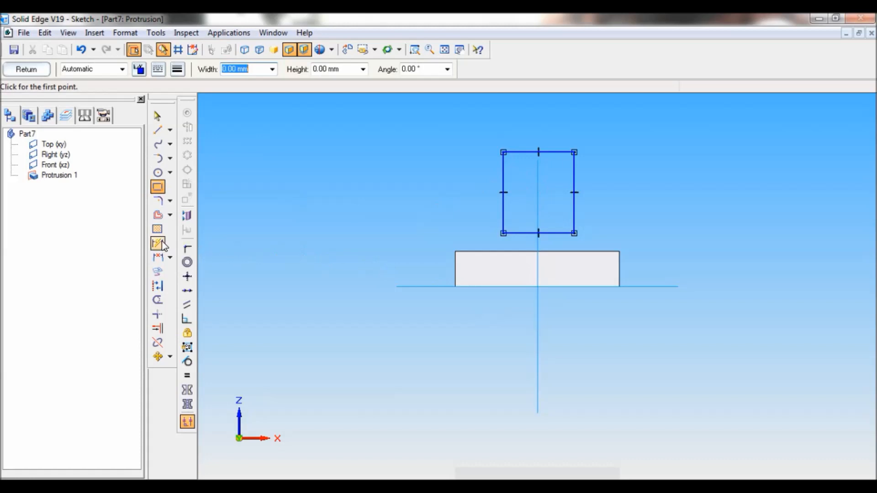
pyautogui.click(158, 243)
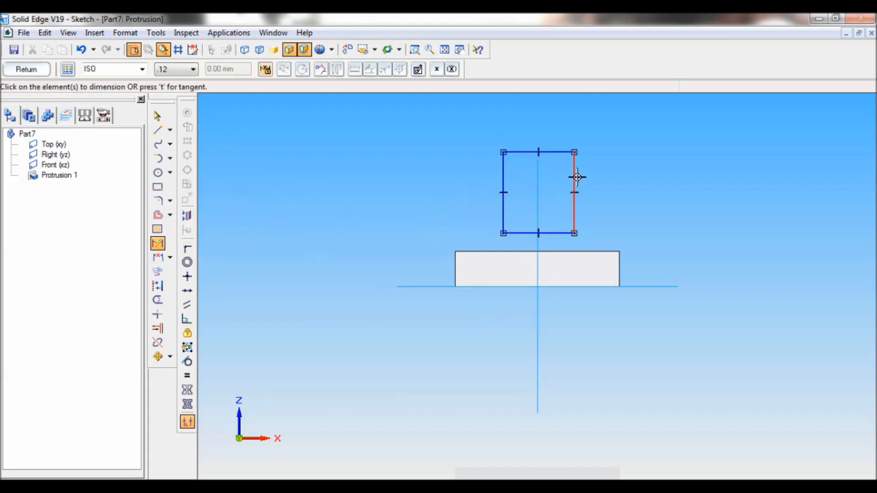
pyautogui.click(574, 192)
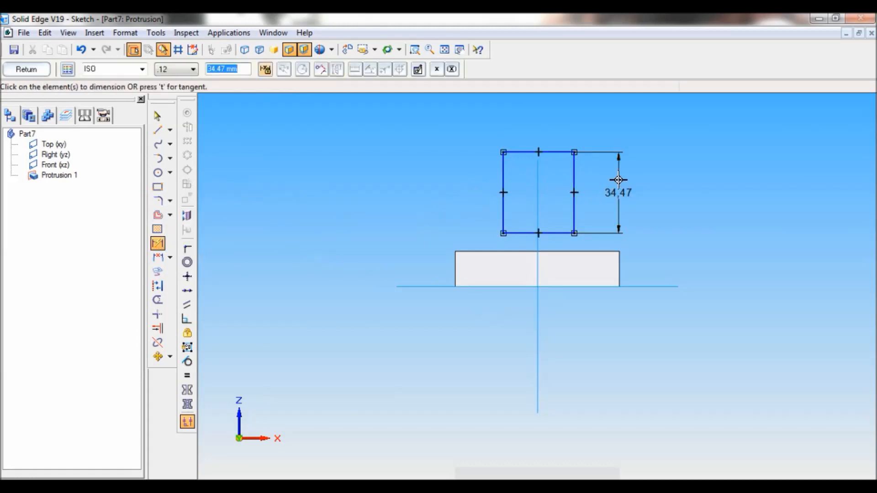
pyautogui.write('50')
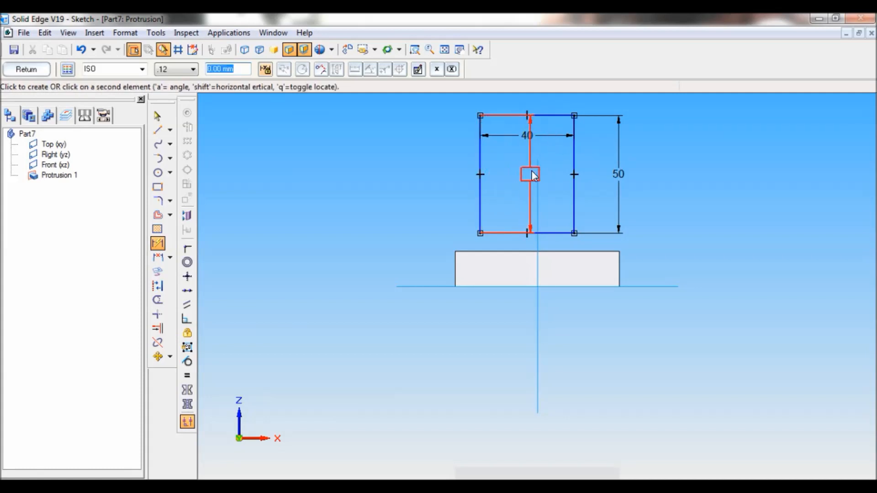
pyautogui.click(526, 174)
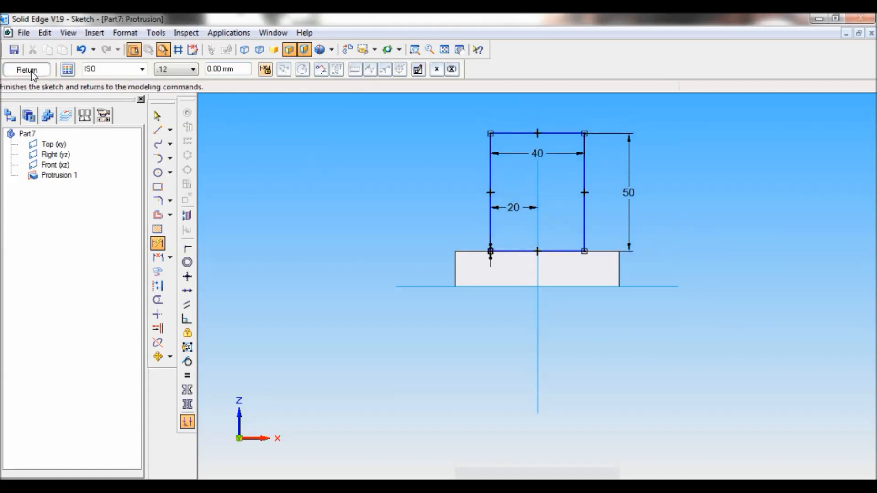
pyautogui.click(27, 68)
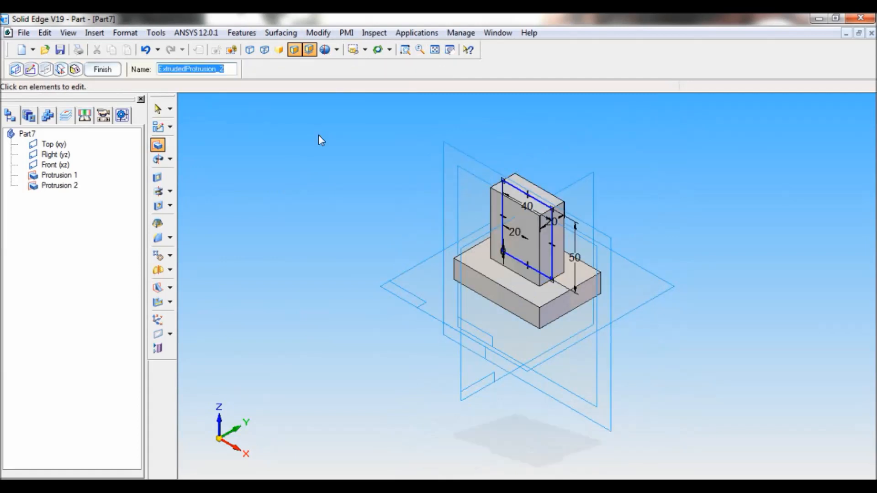
# Step: Finish the 40 × 50 × 20 upright protrusion and begin a third protrusion
pyautogui.click(101, 68)
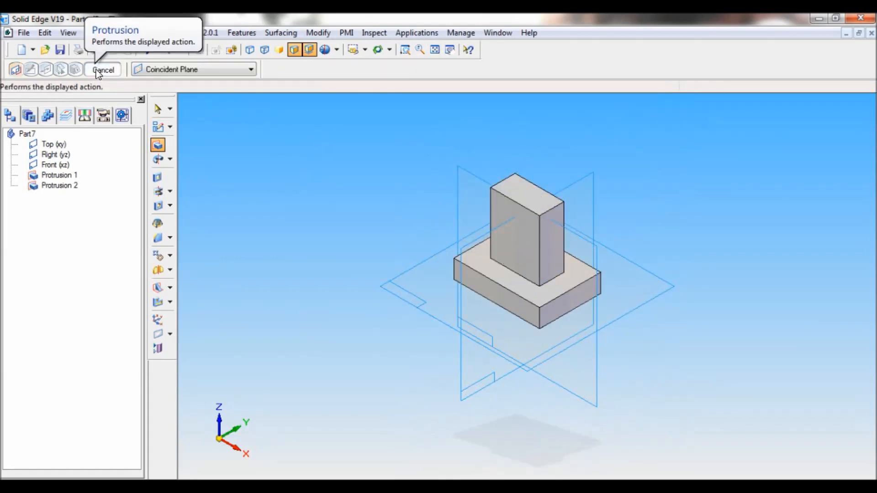
pyautogui.click(103, 70)
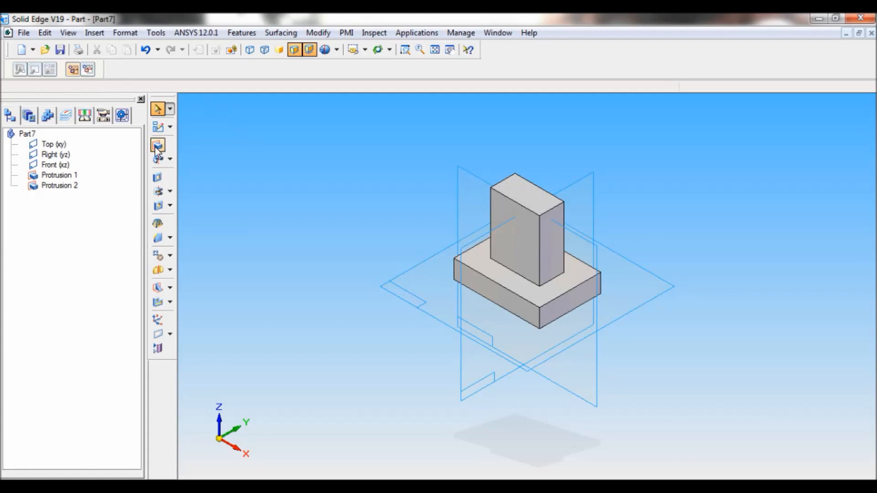
# Step: Sketch a 40 mm circle on the Front plane centred on the upright's top edge midpoint
pyautogui.click(158, 145)
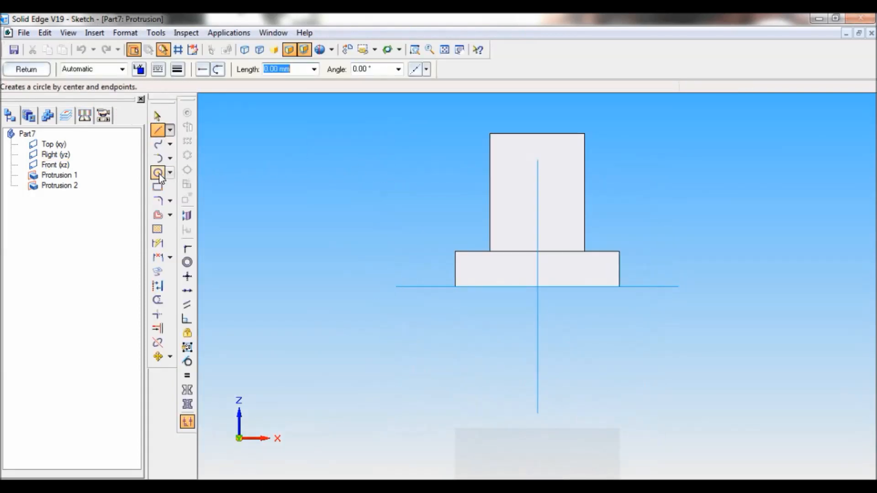
pyautogui.click(158, 173)
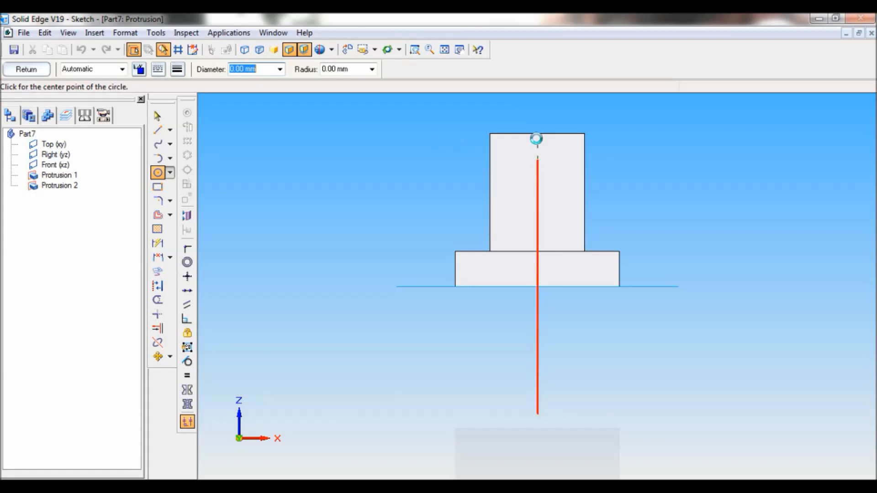
pyautogui.click(535, 138)
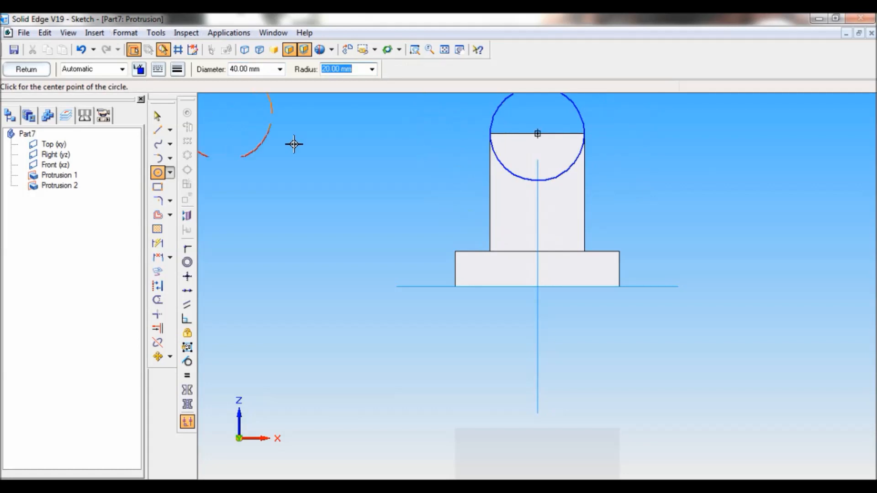
pyautogui.moveTo(27, 69)
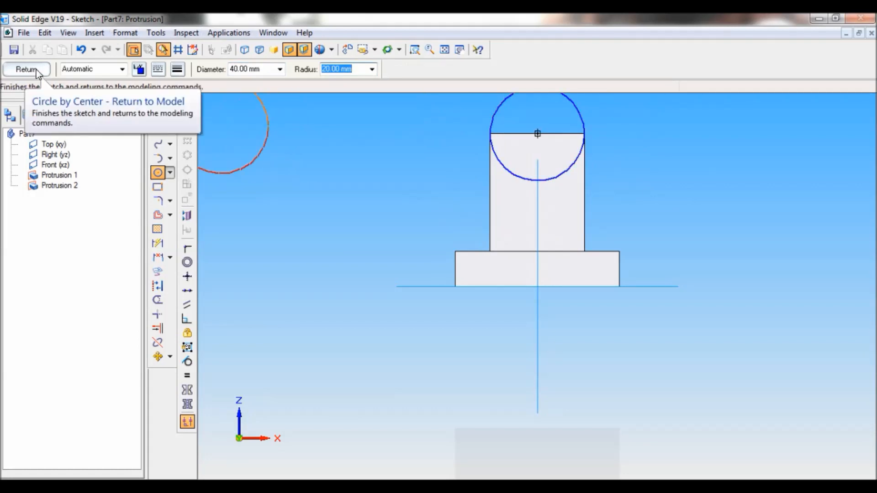
# Step: Extrude the circle 20 mm symmetric to round off the upright as Protrusion 3
pyautogui.click(25, 68)
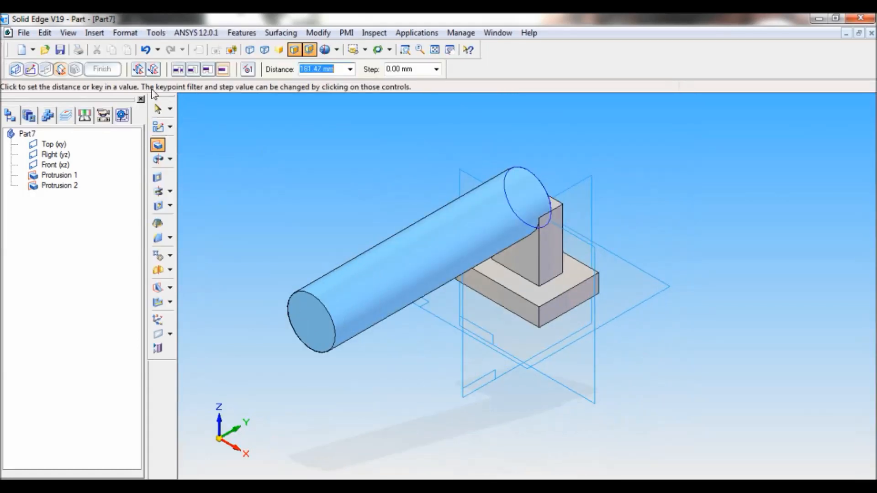
pyautogui.moveTo(156, 70)
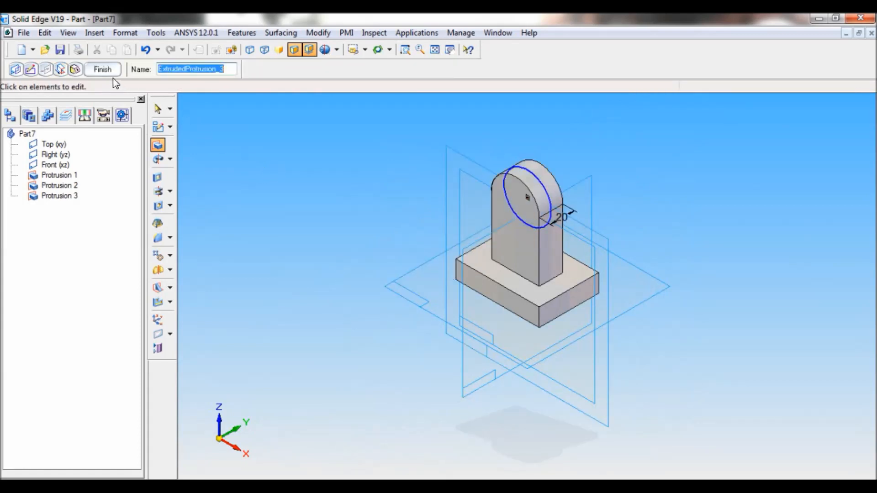
pyautogui.click(102, 69)
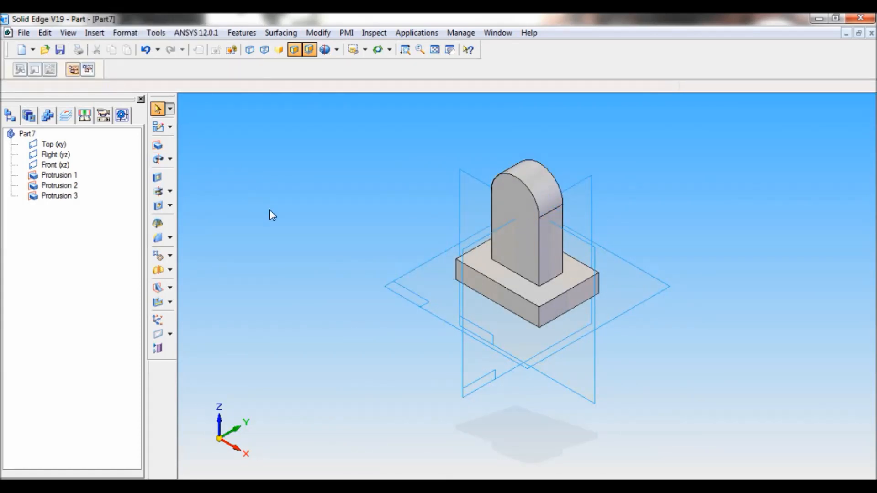
pyautogui.moveTo(158, 176)
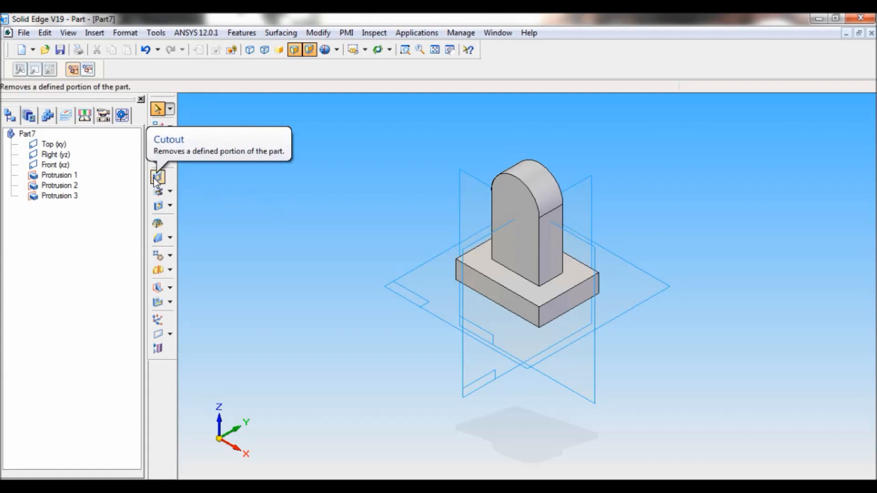
# Step: Cut a Ø20 through-all hole on the Front plane at the rounded top's arc centre
pyautogui.click(157, 176)
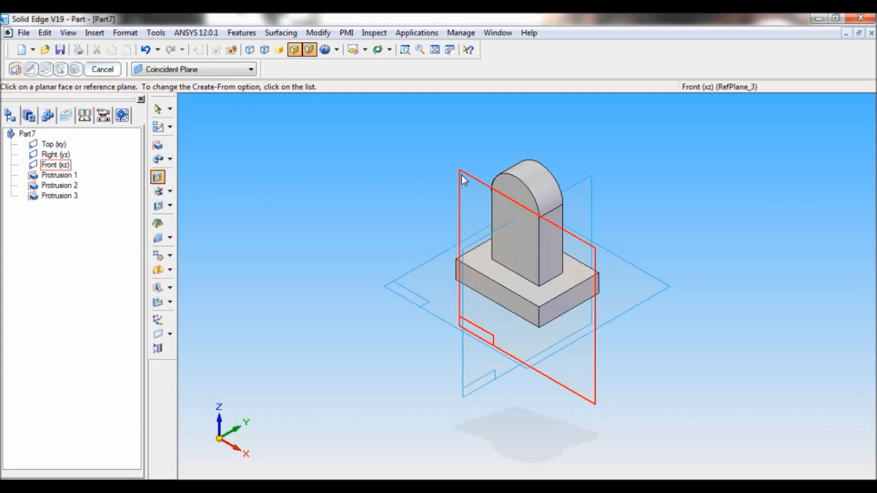
pyautogui.click(460, 184)
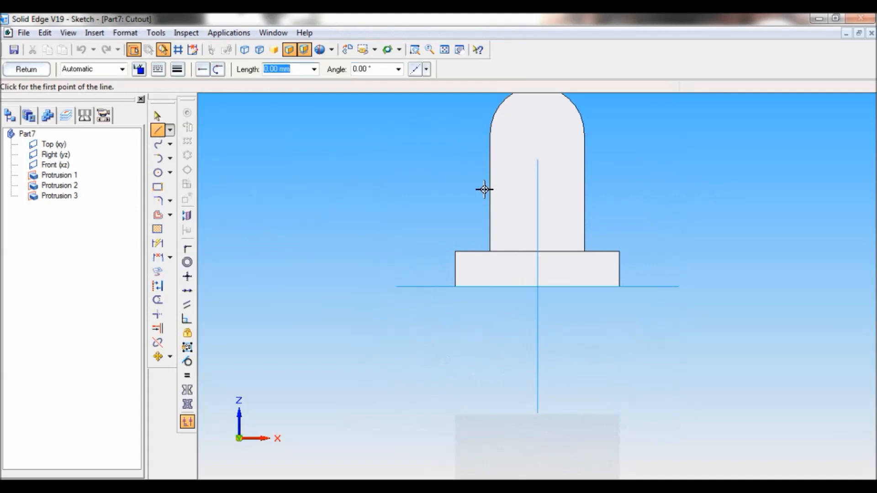
pyautogui.moveTo(159, 173)
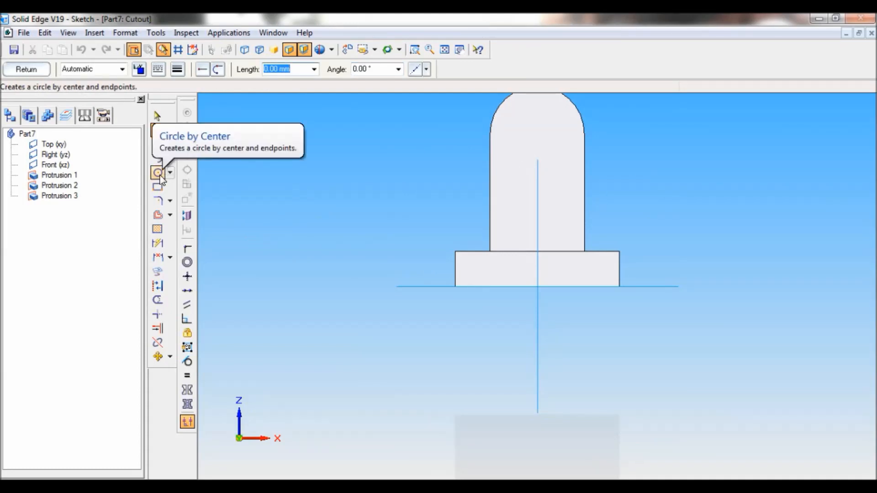
pyautogui.click(158, 173)
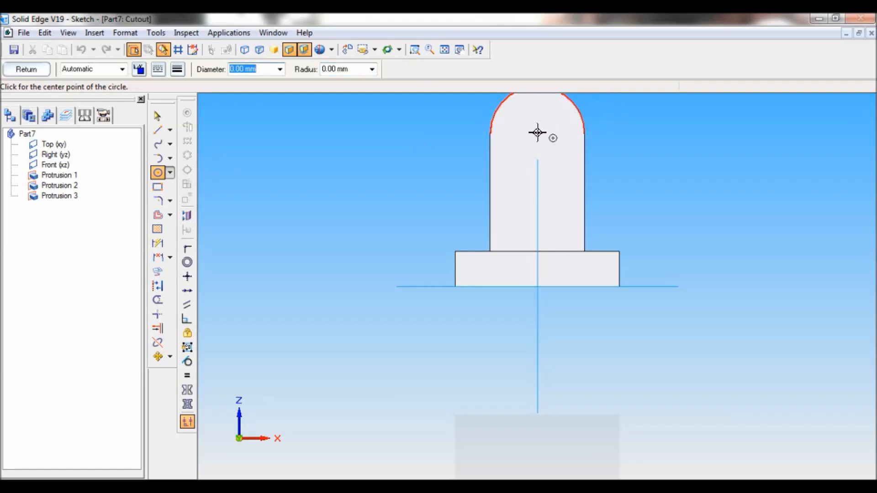
pyautogui.moveTo(536, 131)
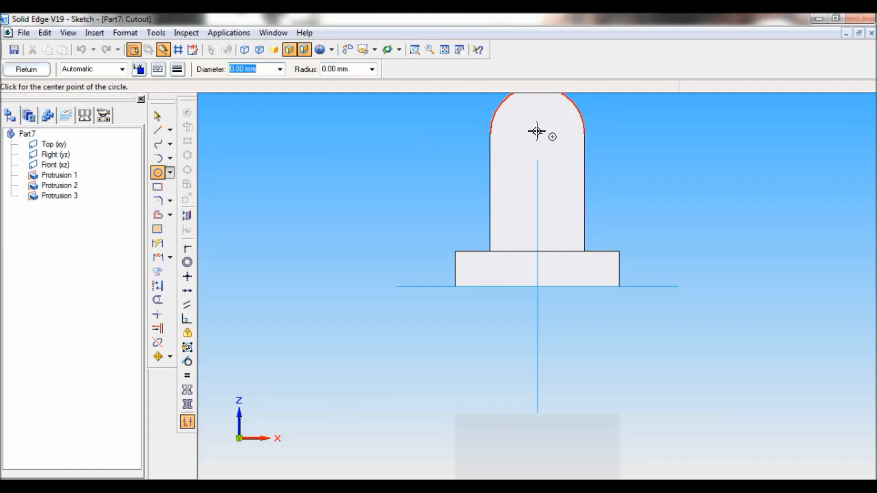
pyautogui.click(536, 130)
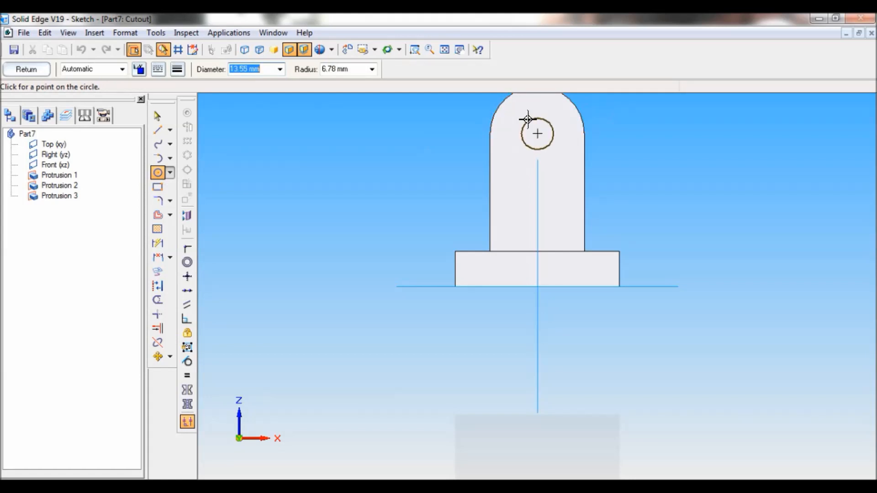
pyautogui.click(537, 133)
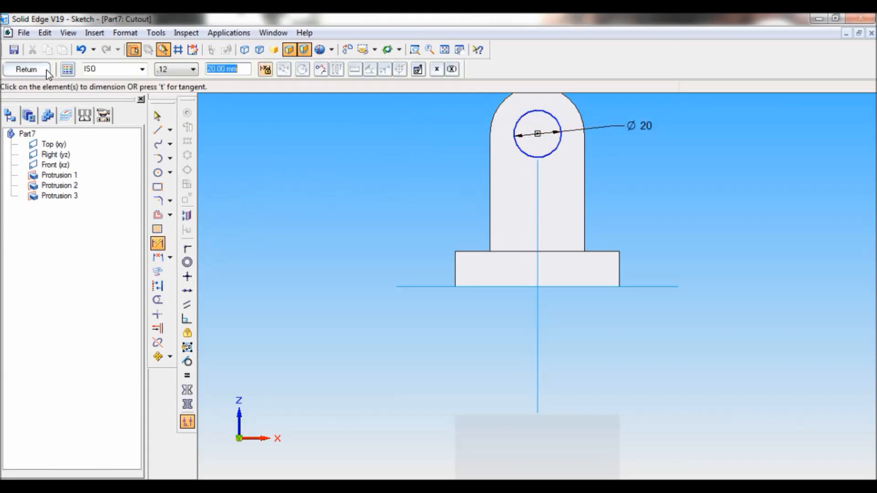
pyautogui.click(25, 69)
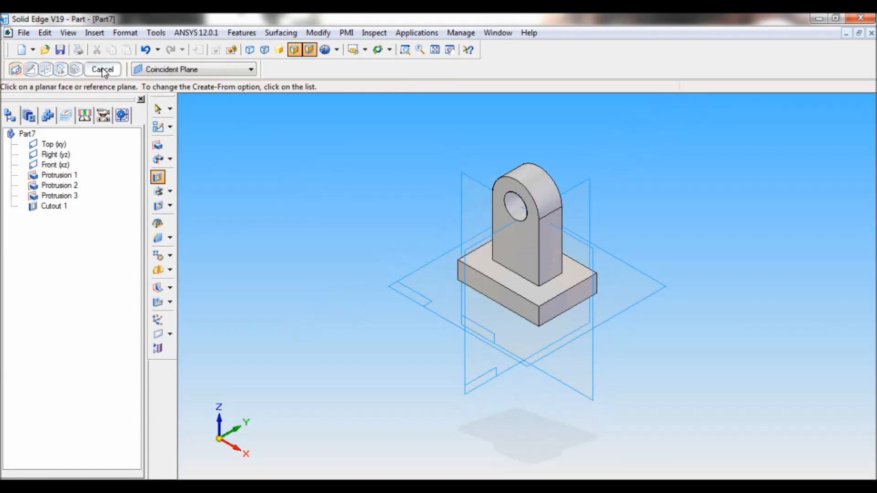
pyautogui.click(103, 68)
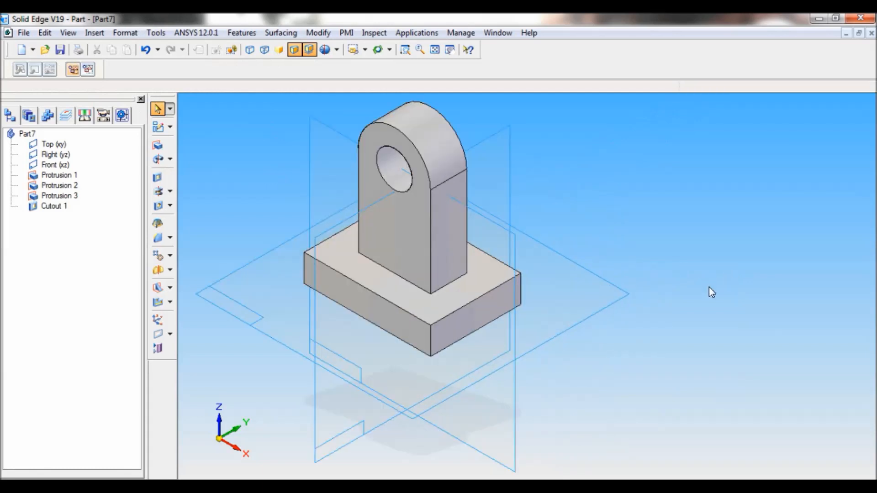
pyautogui.moveTo(715, 302)
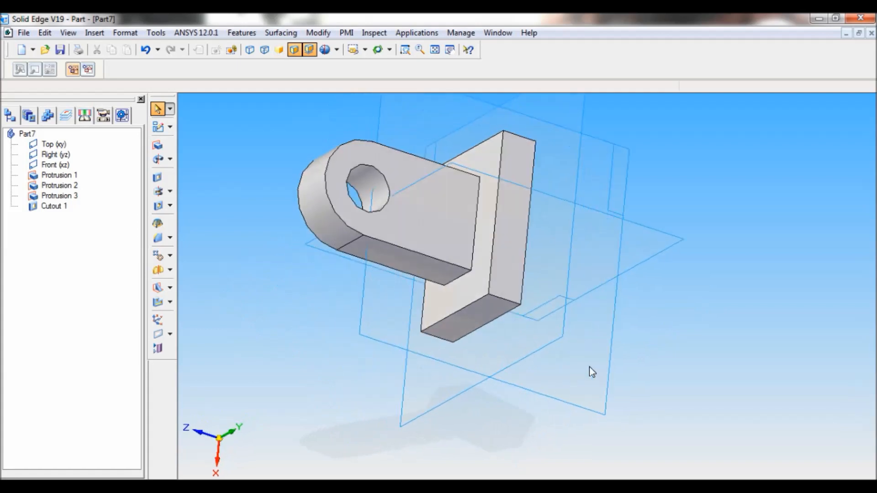
pyautogui.click(54, 144)
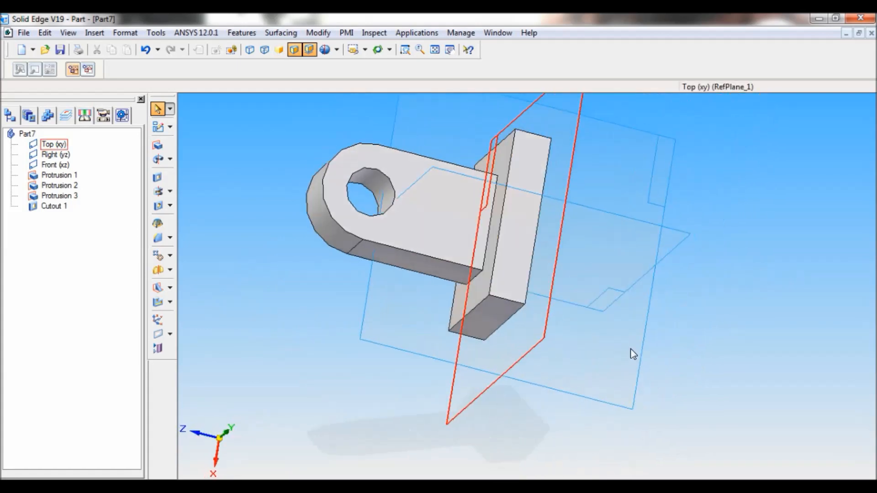
pyautogui.click(353, 50)
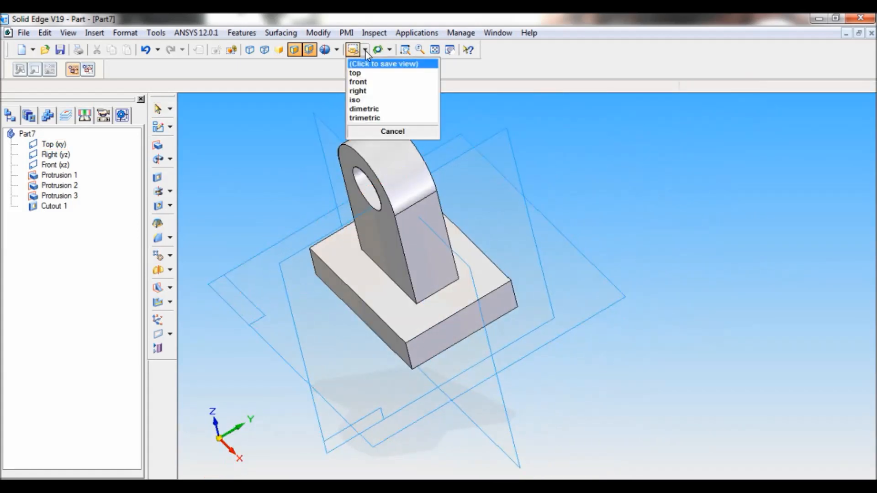
pyautogui.click(354, 100)
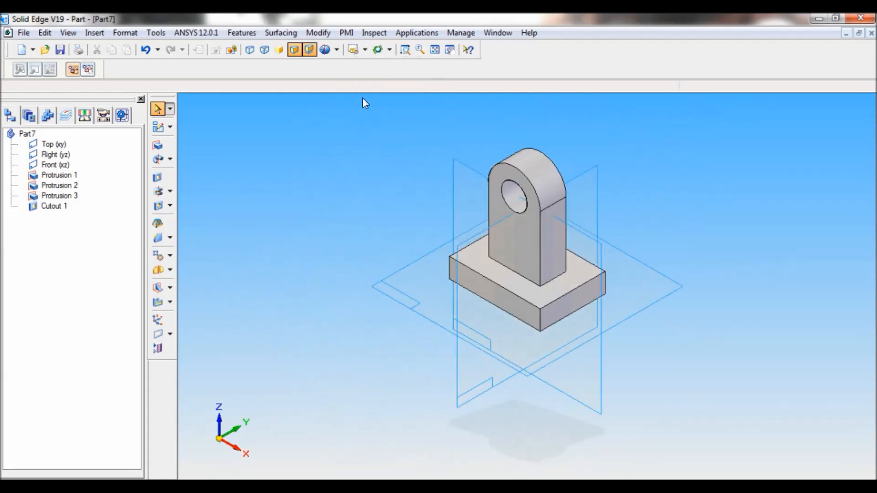
# Step: Save the bracket part as 2D3 via Save As
pyautogui.click(24, 33)
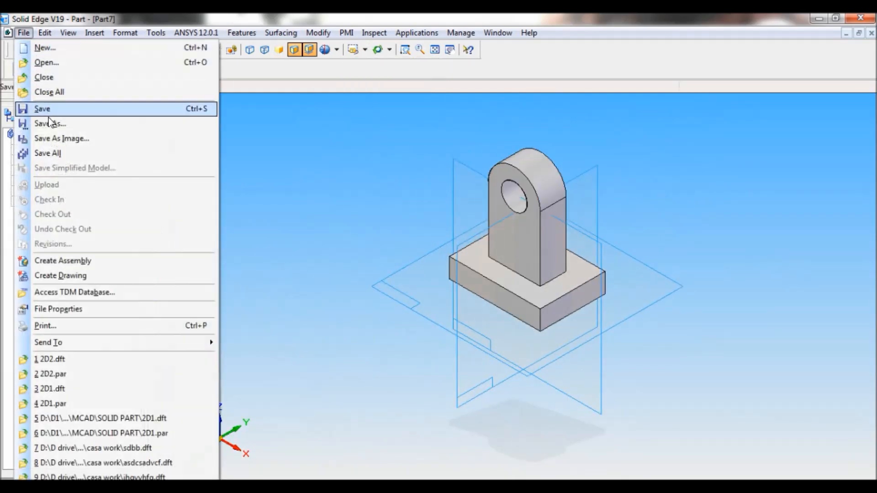
pyautogui.click(49, 123)
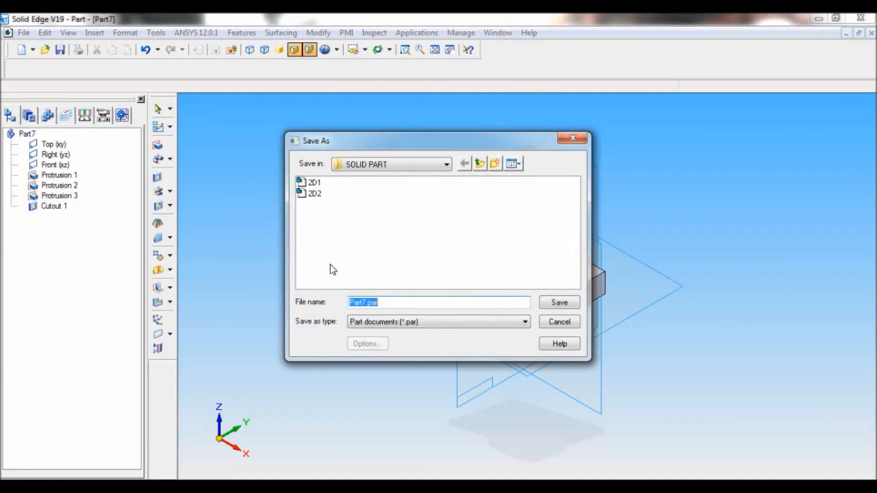
pyautogui.write('2D3')
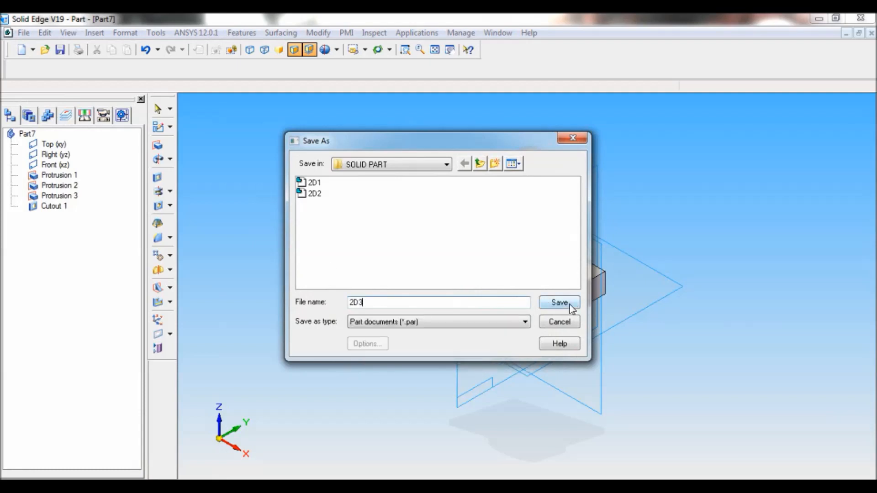
pyautogui.click(559, 302)
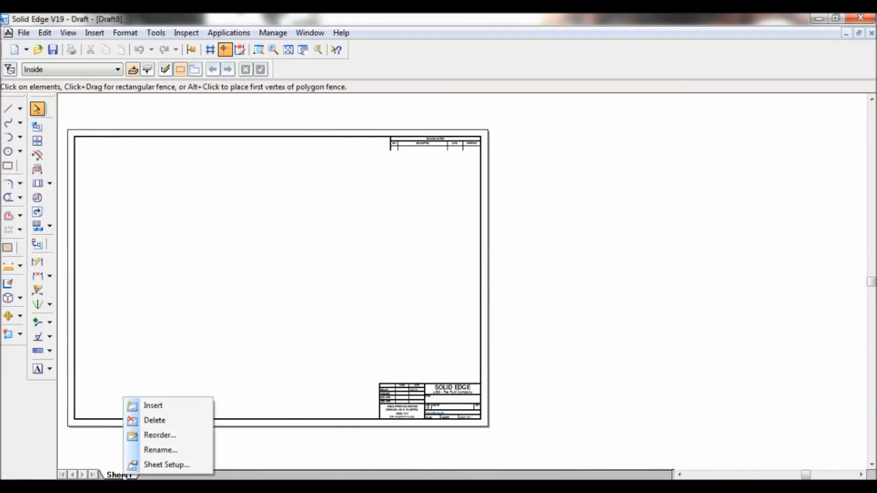
# Step: Set Sheet1 to the A4-Sheet background with Show background unchecked
pyautogui.click(166, 464)
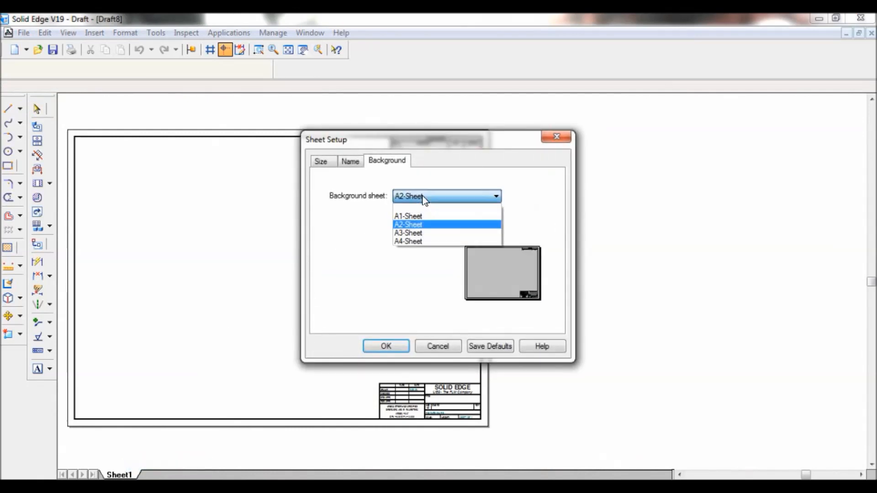
pyautogui.click(408, 241)
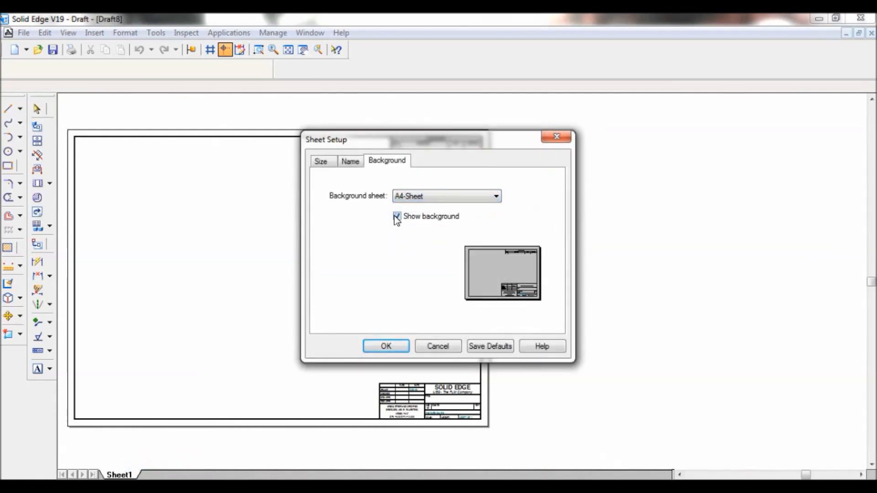
pyautogui.click(385, 345)
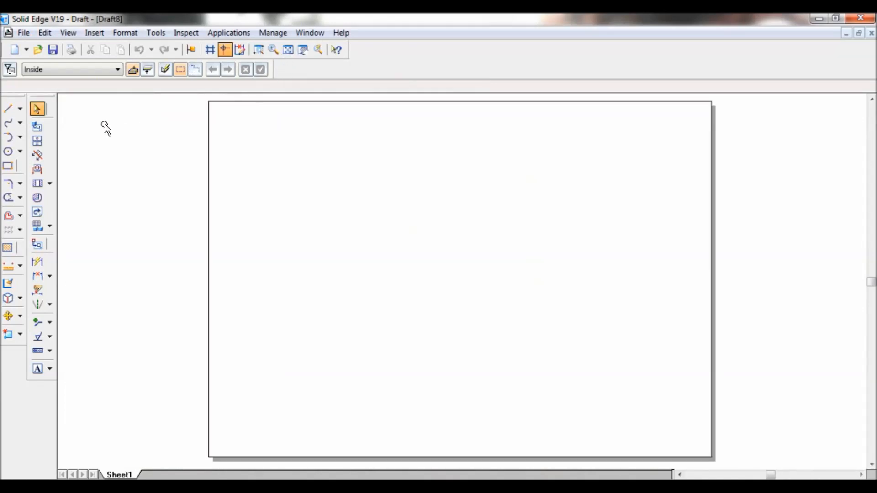
# Step: Start the View Wizard on 2D3.par with front orientation for the first view
pyautogui.click(37, 126)
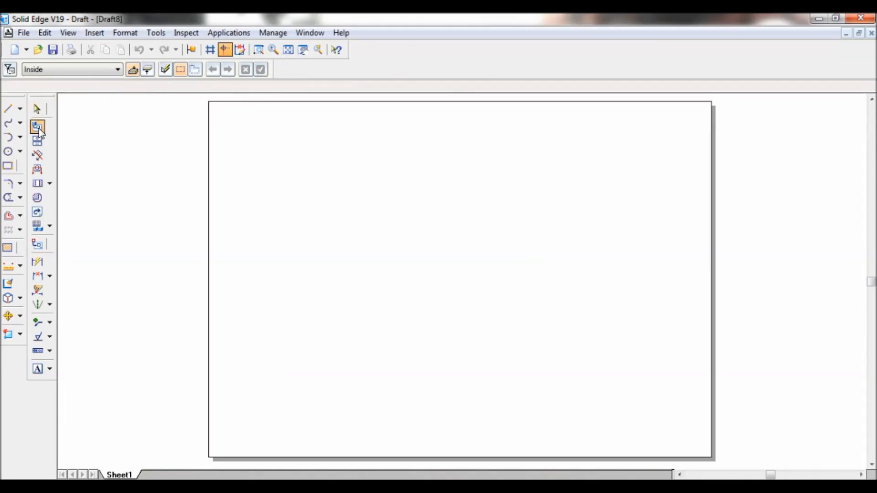
pyautogui.click(38, 126)
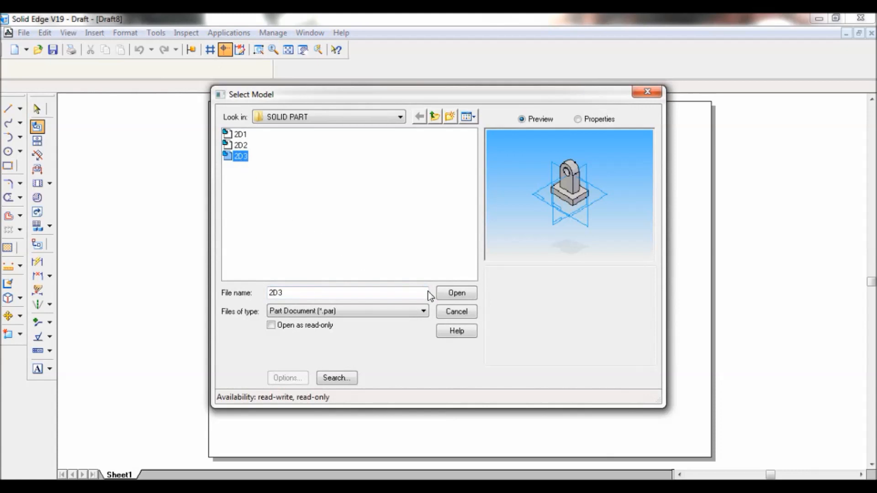
pyautogui.click(456, 293)
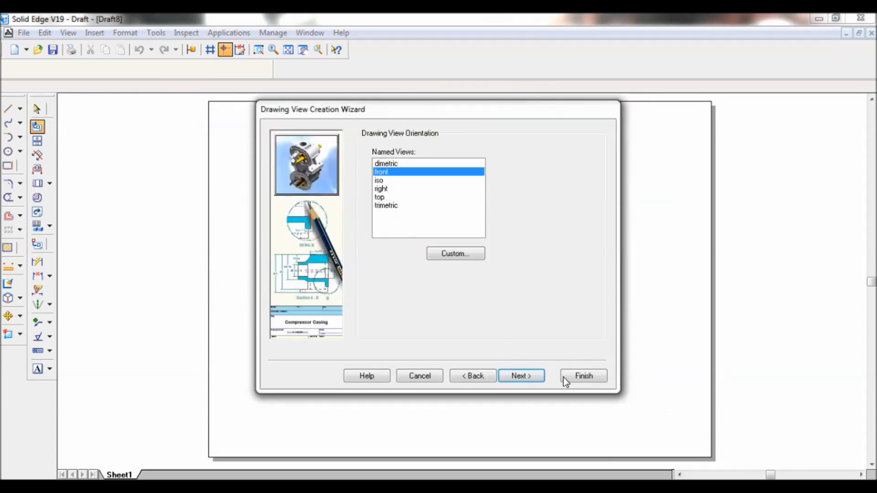
pyautogui.click(583, 376)
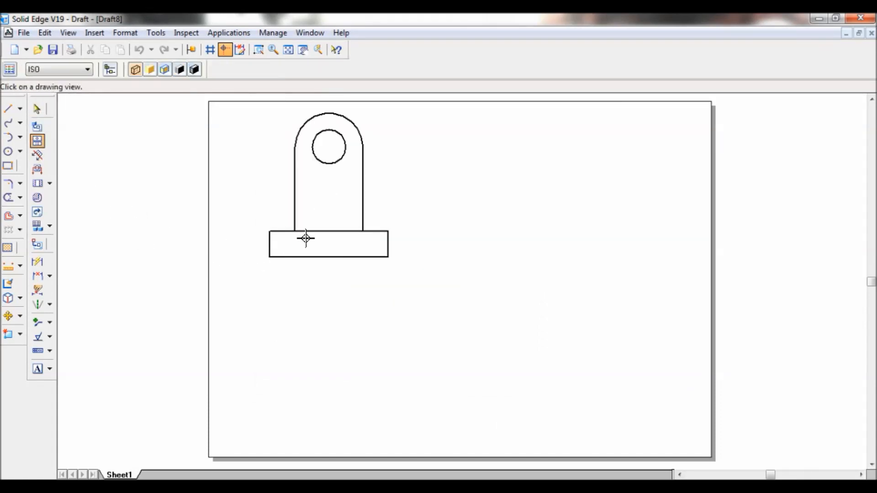
# Step: Place the front view, project top and isometric views, and move the isometric beside them
pyautogui.click(306, 238)
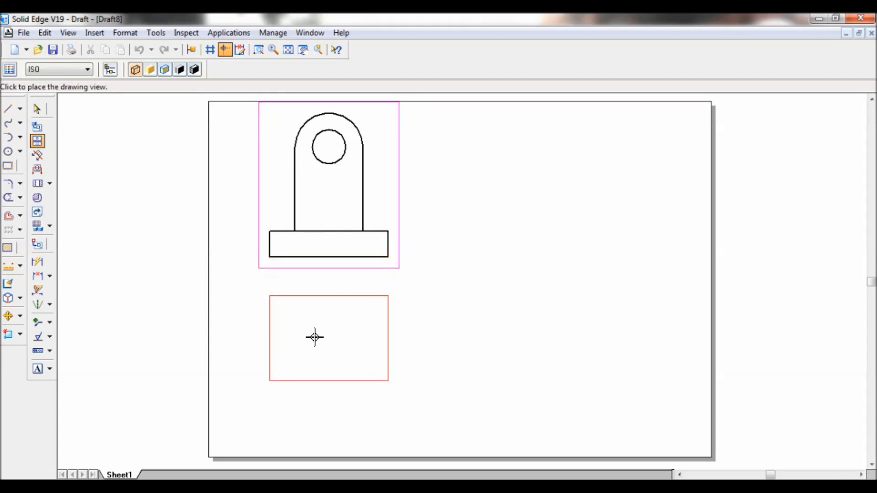
pyautogui.click(313, 337)
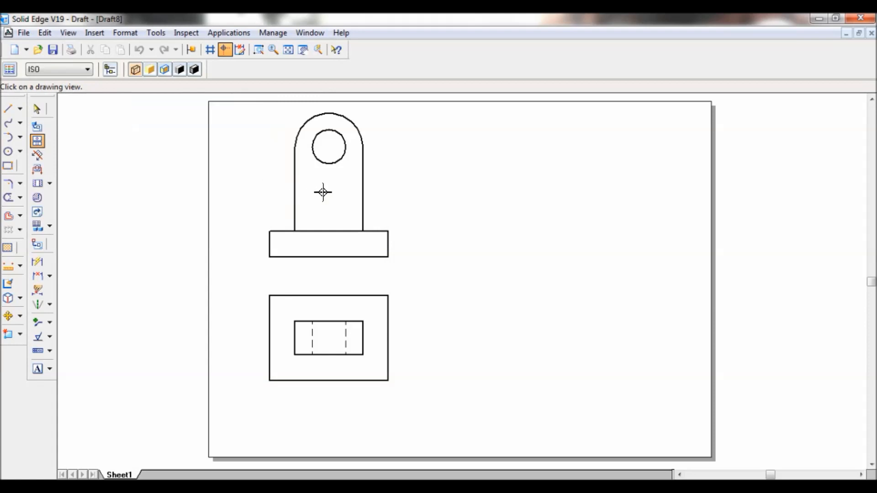
pyautogui.click(328, 185)
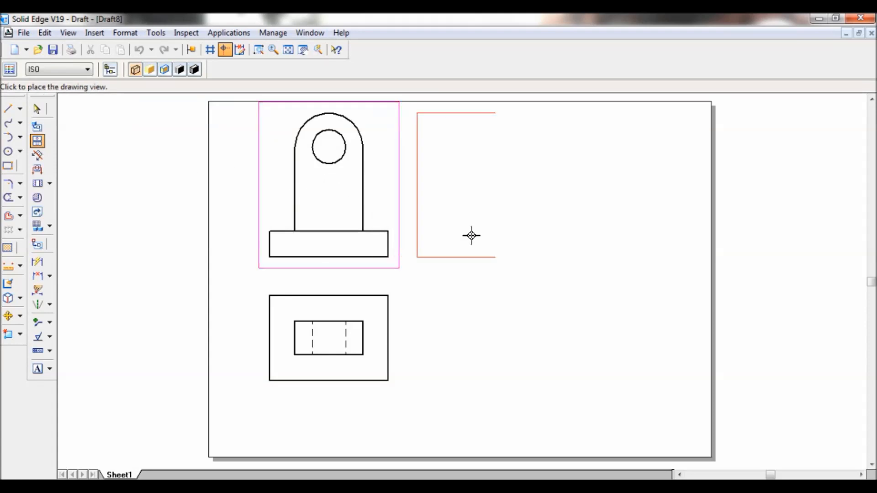
pyautogui.moveTo(505, 258)
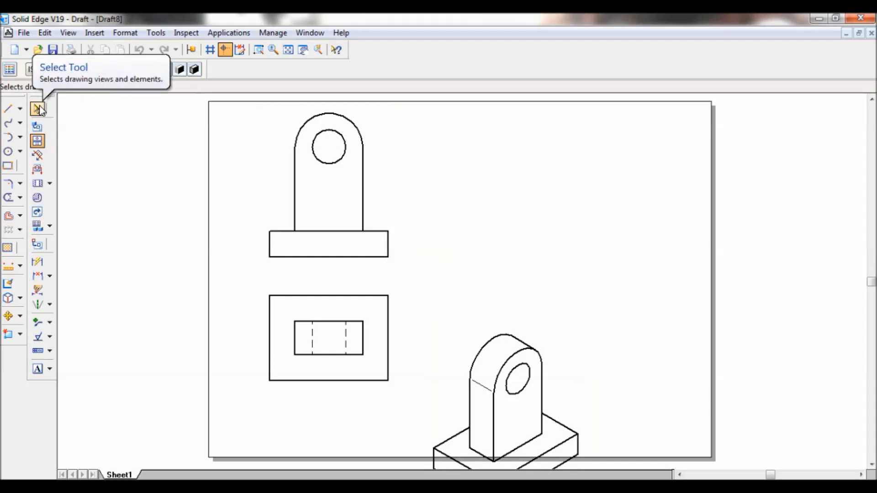
pyautogui.click(37, 109)
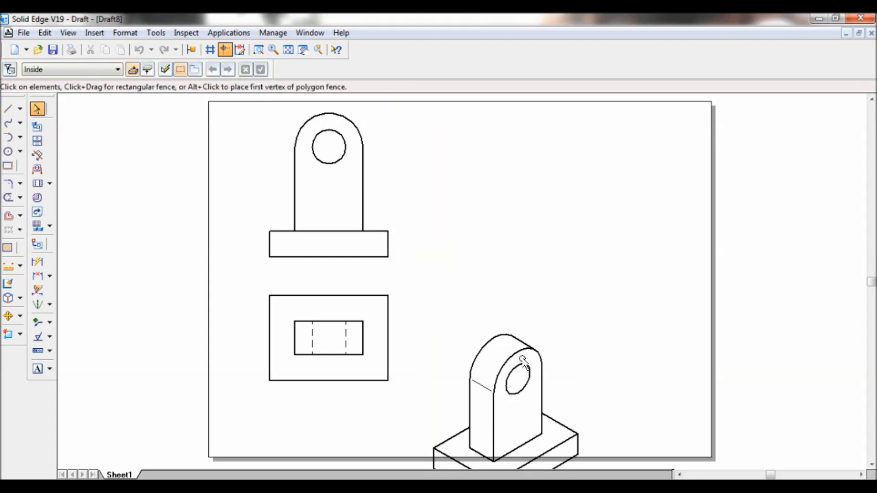
pyautogui.click(506, 392)
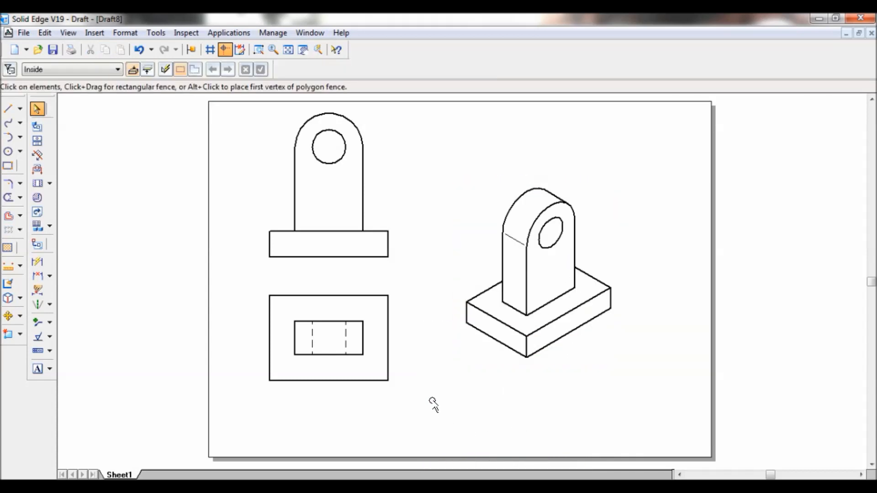
pyautogui.moveTo(26, 274)
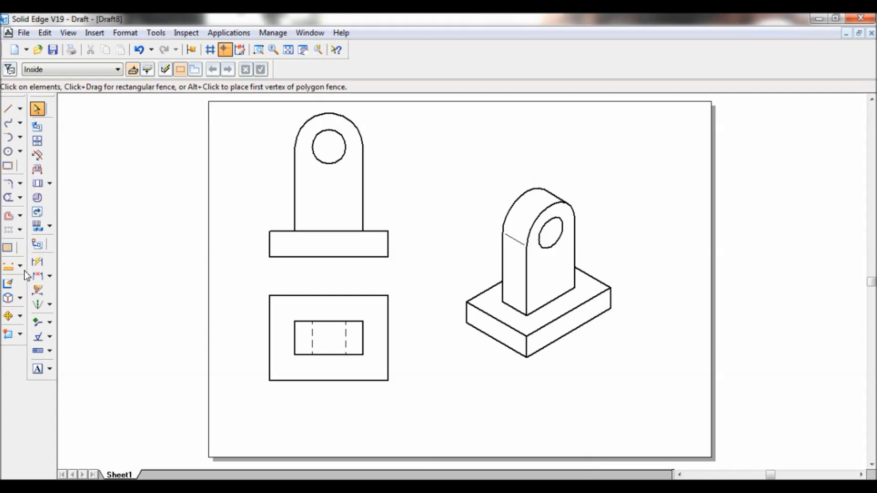
# Step: Smart-dimension the views: 70, 50, 20 on top; 50 height, R20 arc and hole diameter on front
pyautogui.click(38, 262)
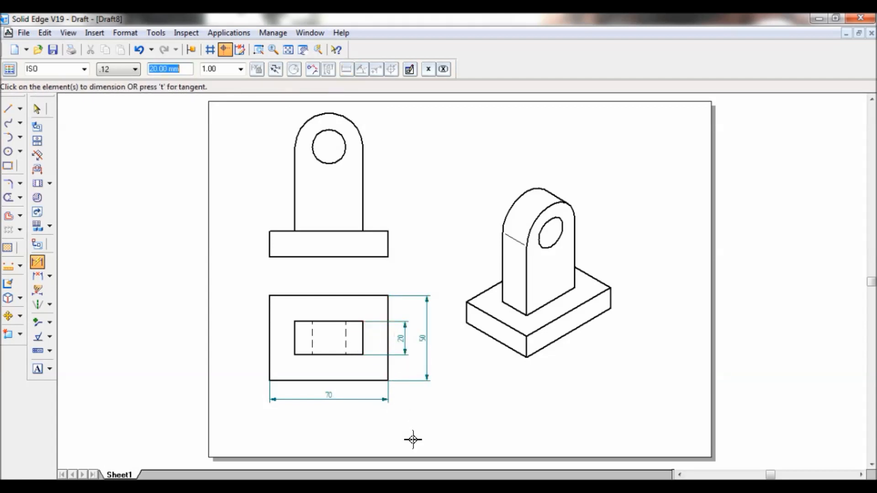
pyautogui.moveTo(389, 246)
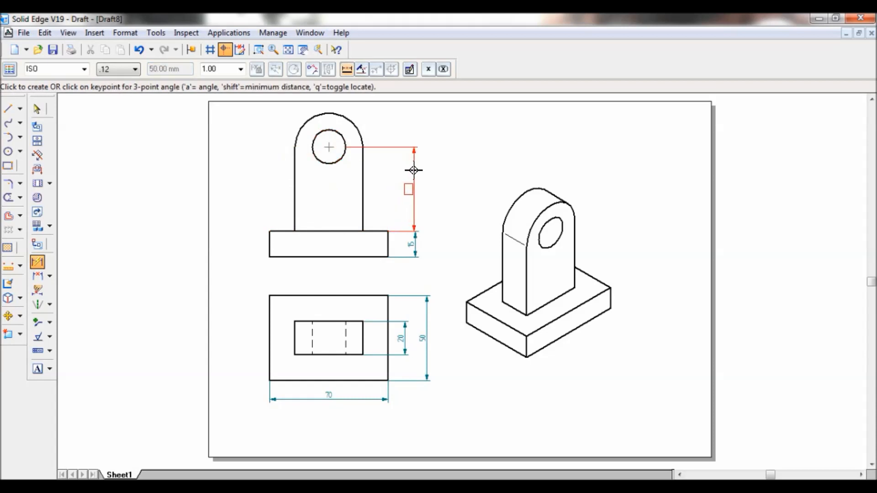
pyautogui.click(414, 148)
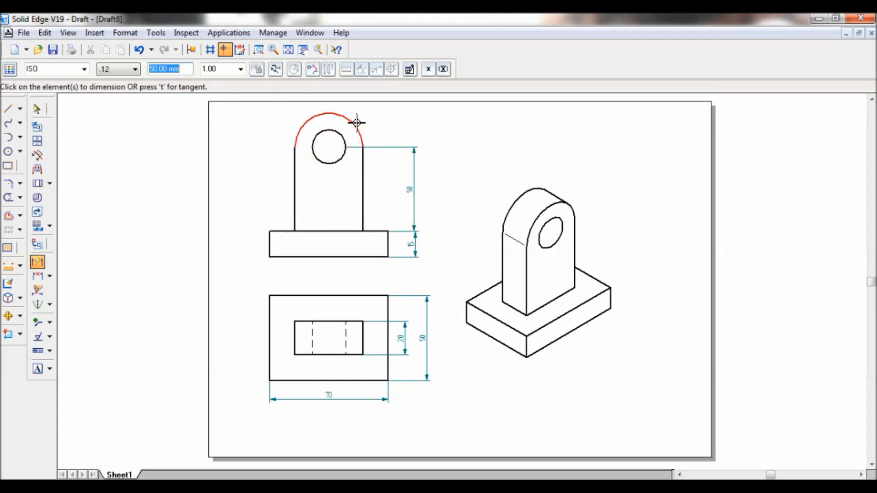
pyautogui.click(356, 122)
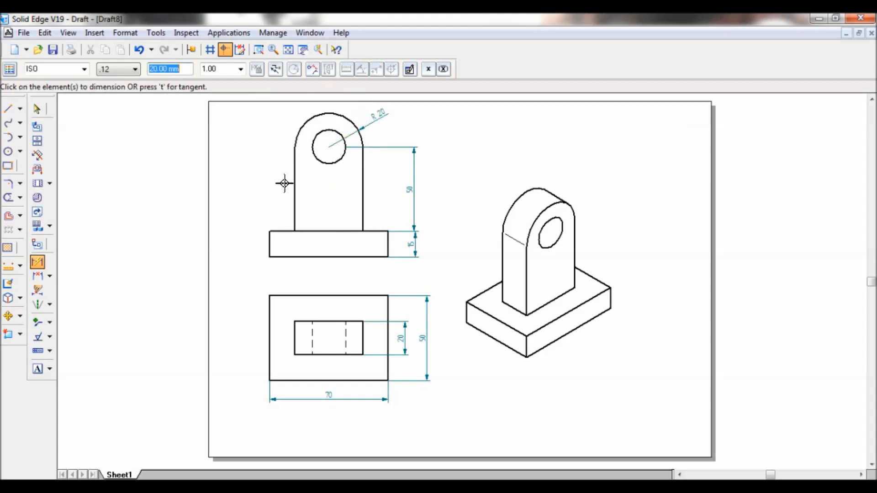
pyautogui.click(330, 143)
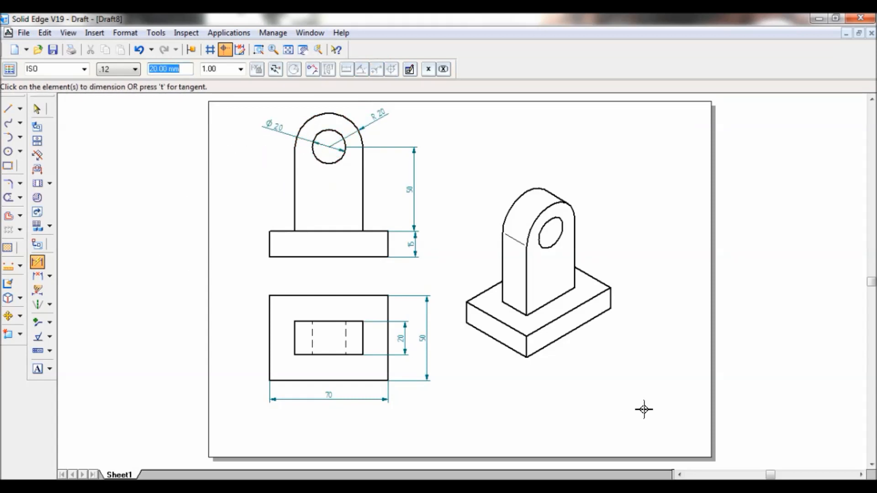
# Step: Dimension the isometric view with 70, 15 and the hole diameter, undoing the extra 42.93
pyautogui.click(508, 347)
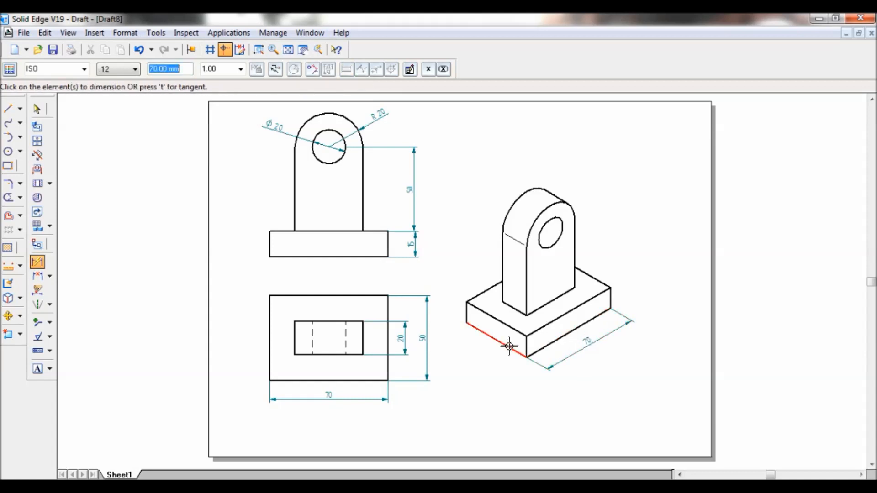
pyautogui.click(509, 347)
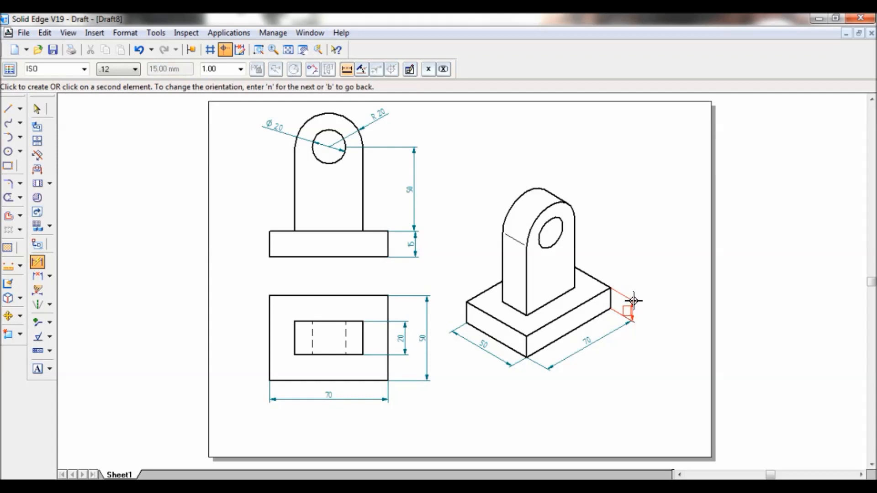
pyautogui.click(548, 200)
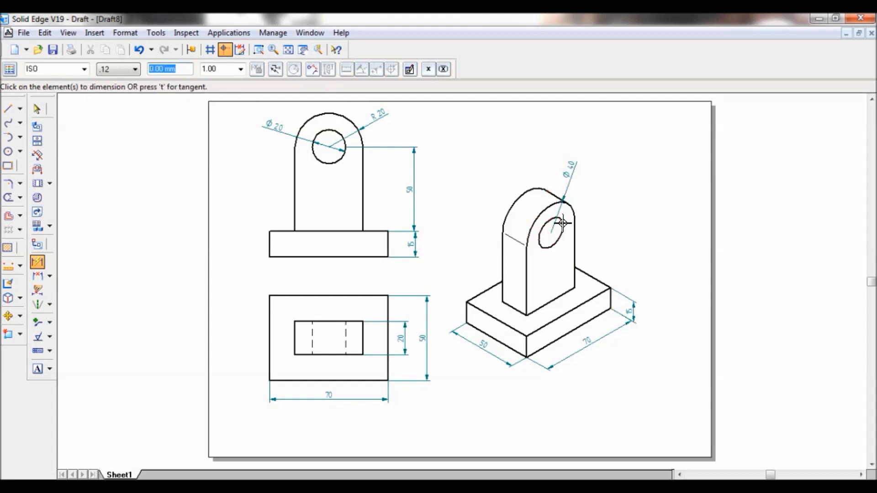
pyautogui.click(553, 223)
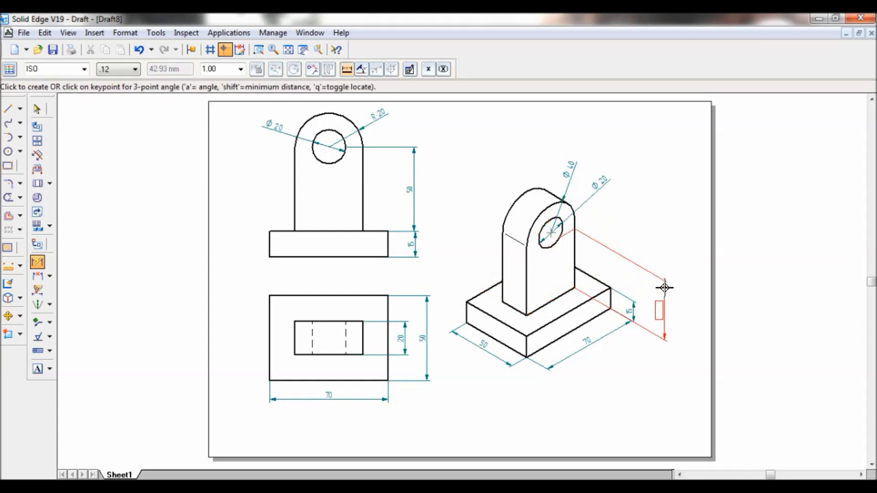
pyautogui.click(666, 287)
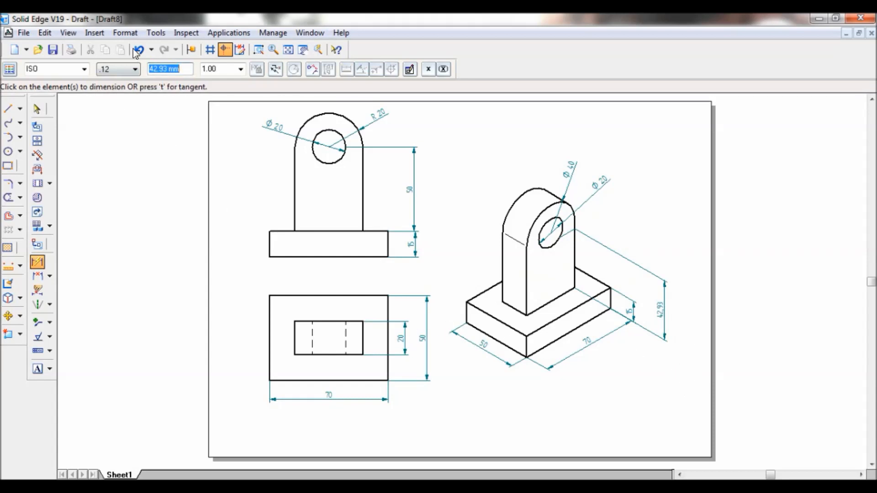
pyautogui.click(36, 109)
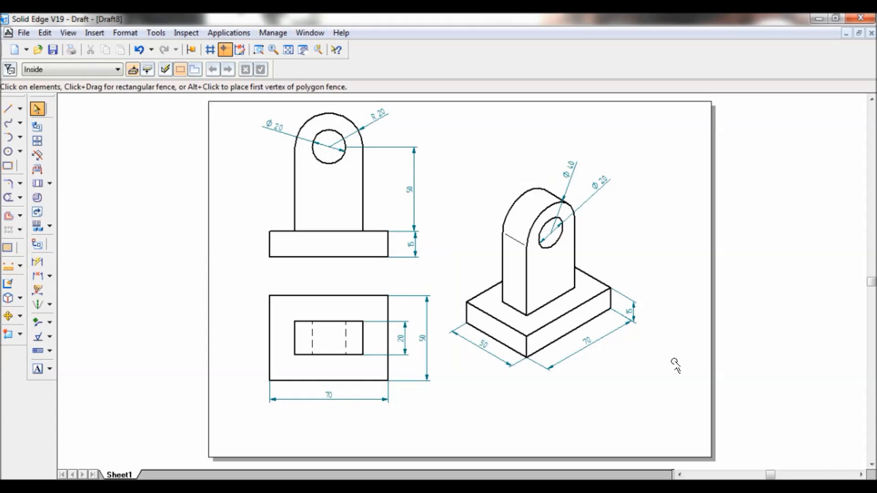
pyautogui.moveTo(37, 369)
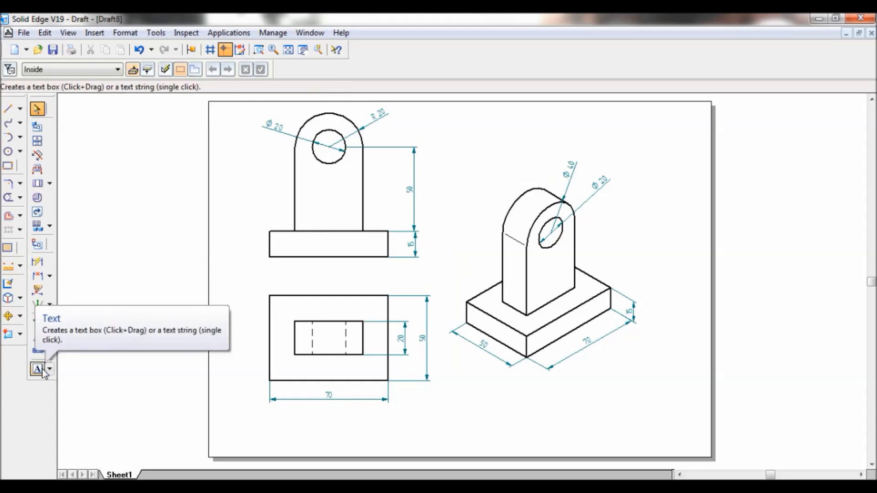
# Step: Add text labels FRONT VIEW, TOP VIEW and ISOMETRIC VIEW beneath the three views
pyautogui.click(37, 368)
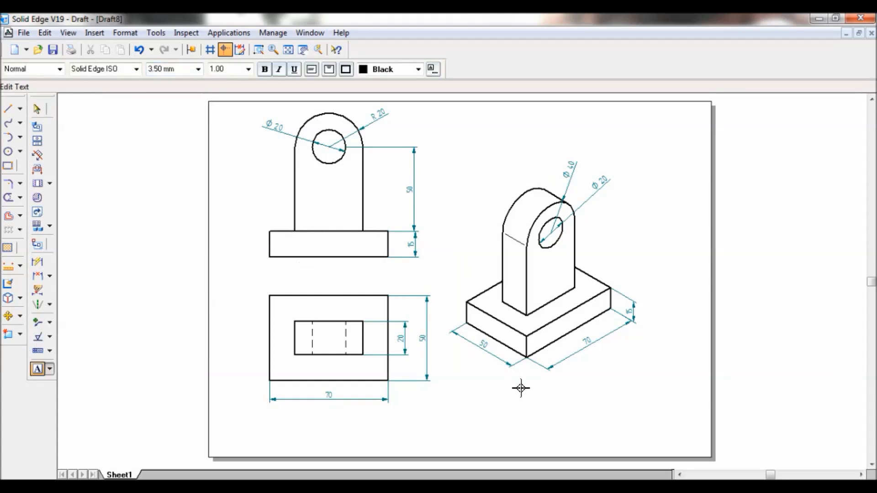
pyautogui.write('FRONT V')
pyautogui.write('ISOMETRIC V')
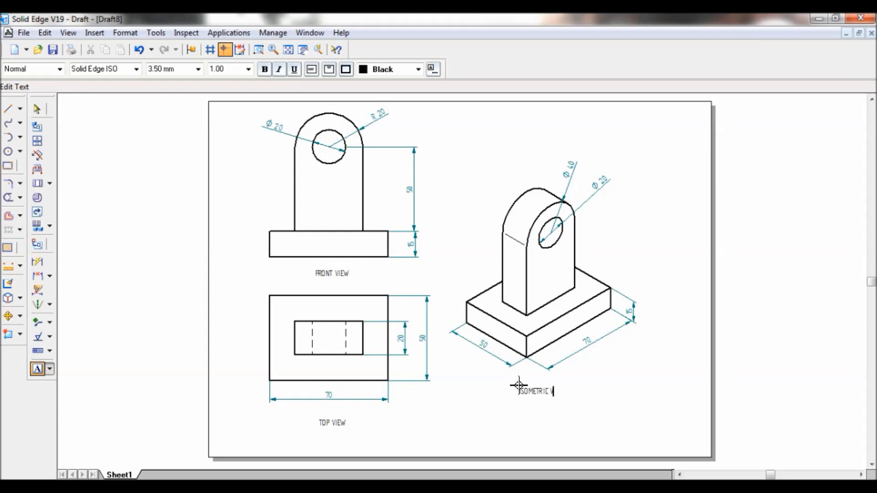
pyautogui.write('IEW')
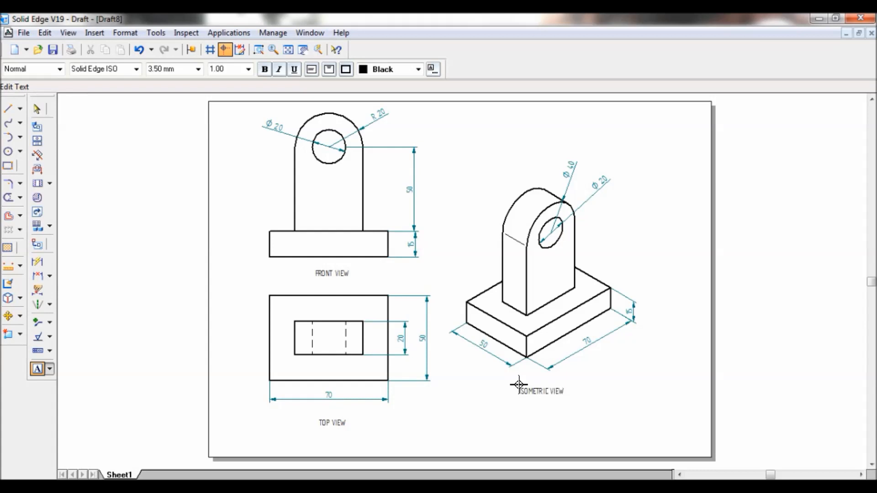
# Step: Save the drawing as 2D3.dft in the SOLID PART folder via Save As
pyautogui.click(24, 32)
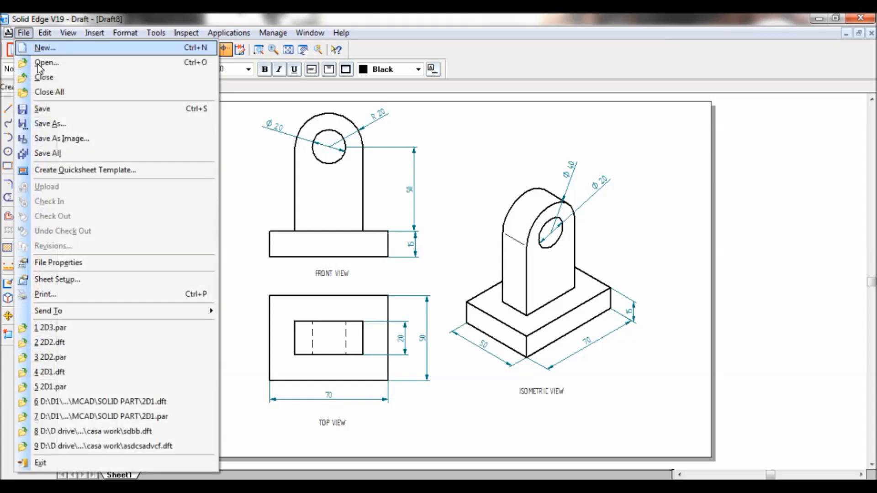
pyautogui.click(49, 123)
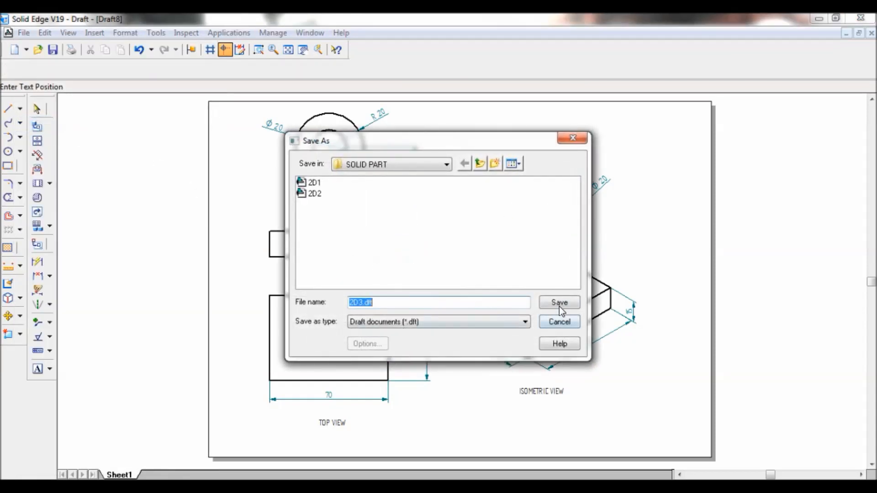
pyautogui.click(559, 303)
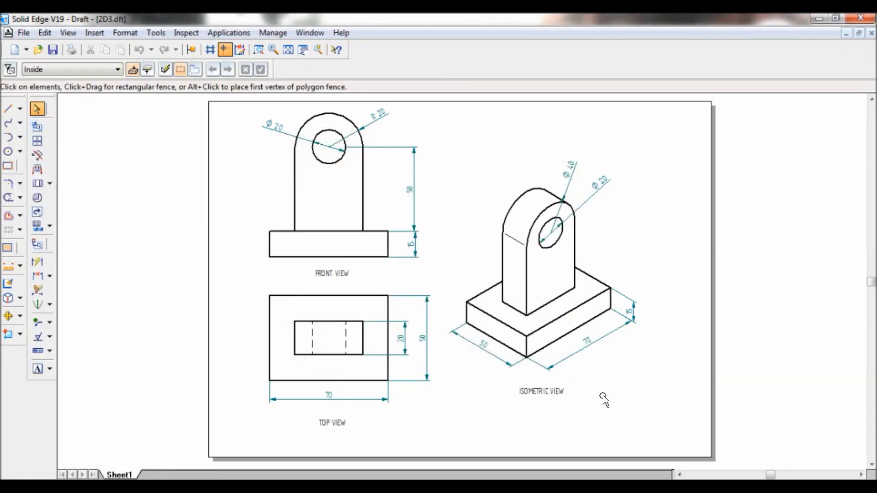